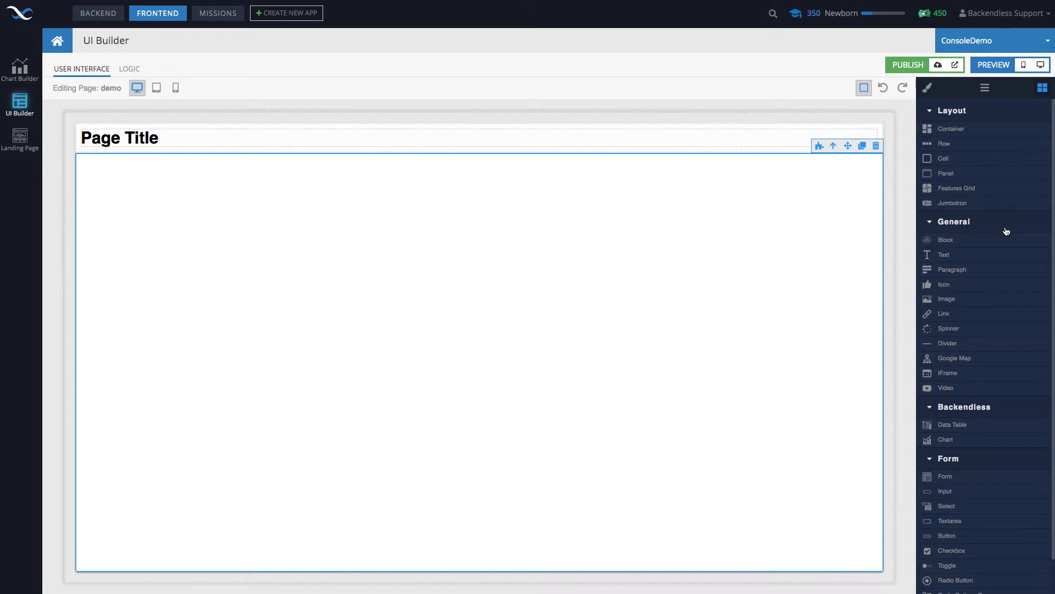
pyautogui.moveTo(360, 356)
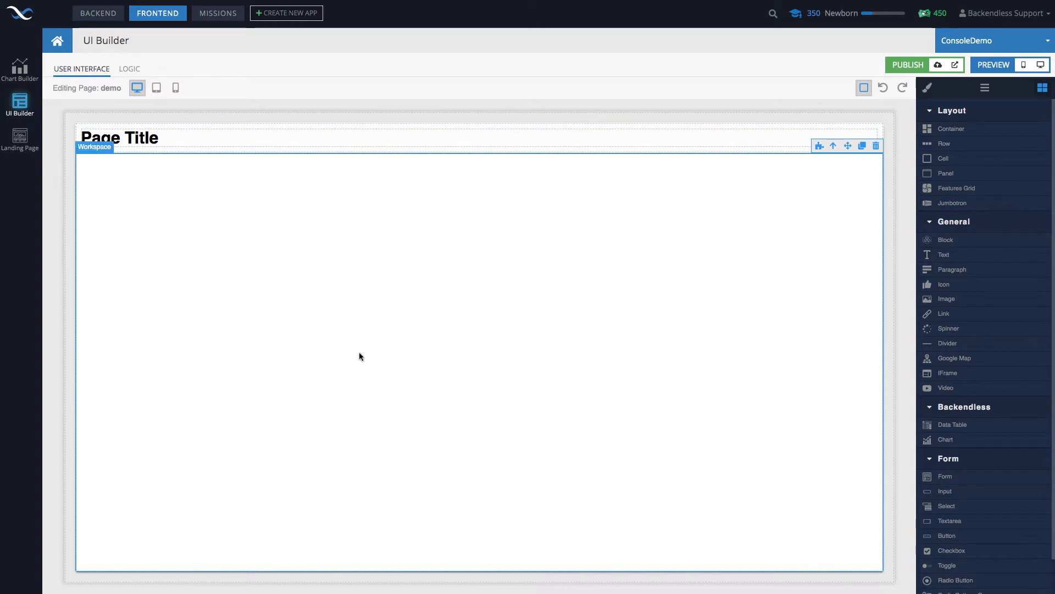
pyautogui.moveTo(145, 159)
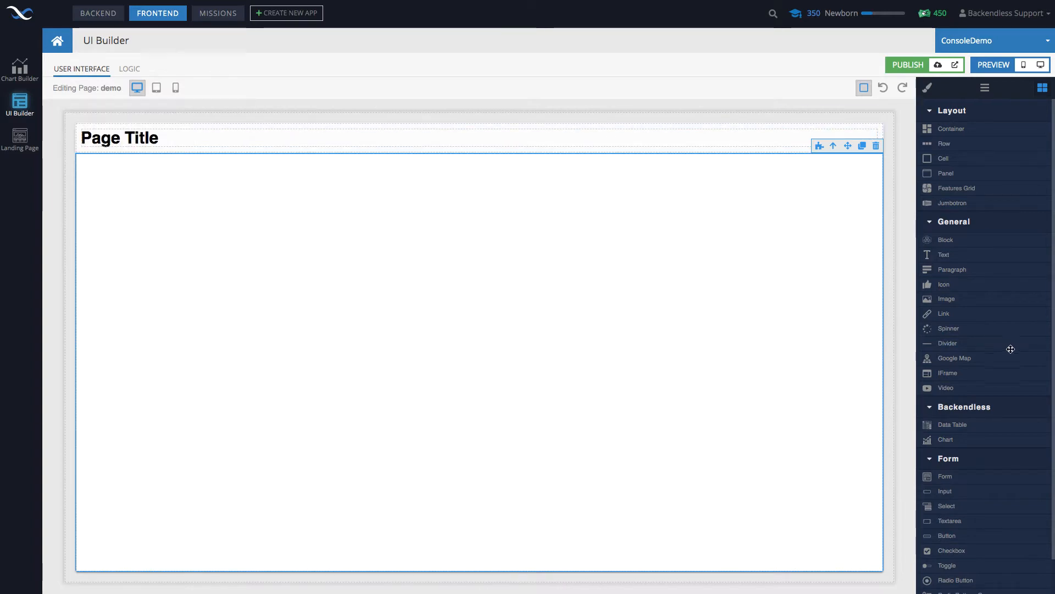
# Step: Drag a Container with a two-cell row from the Layout palette onto the top of the page
pyautogui.scroll(-3)
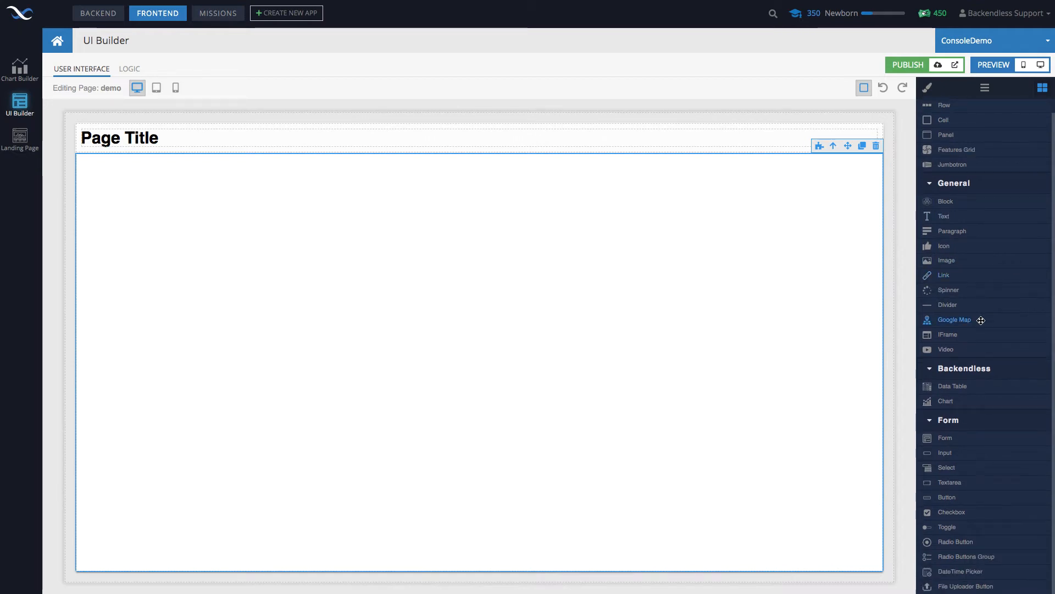
pyautogui.moveTo(954, 320)
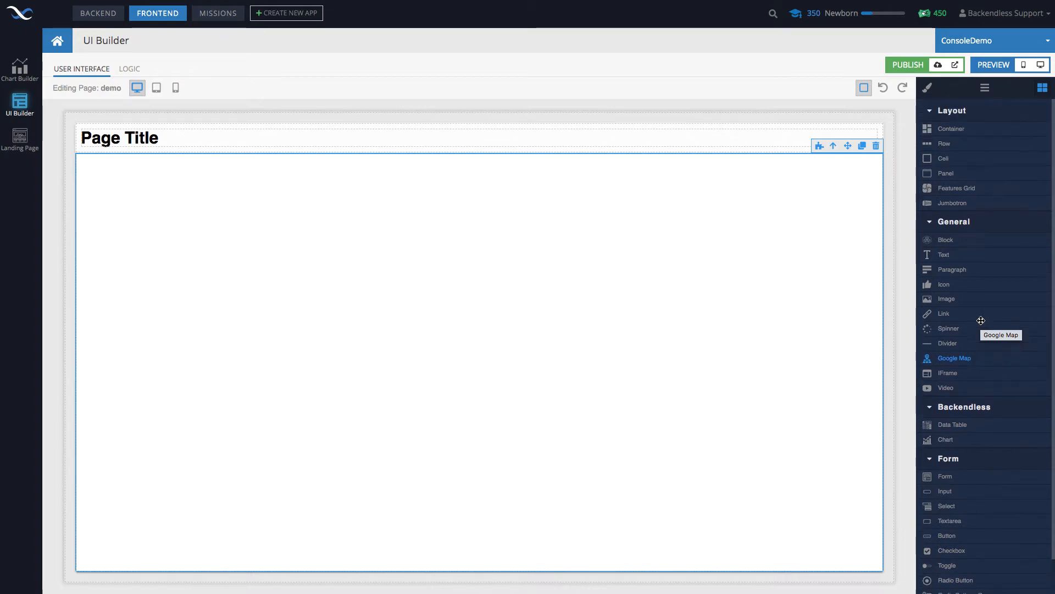
pyautogui.moveTo(951, 129); pyautogui.dragTo(699, 215)
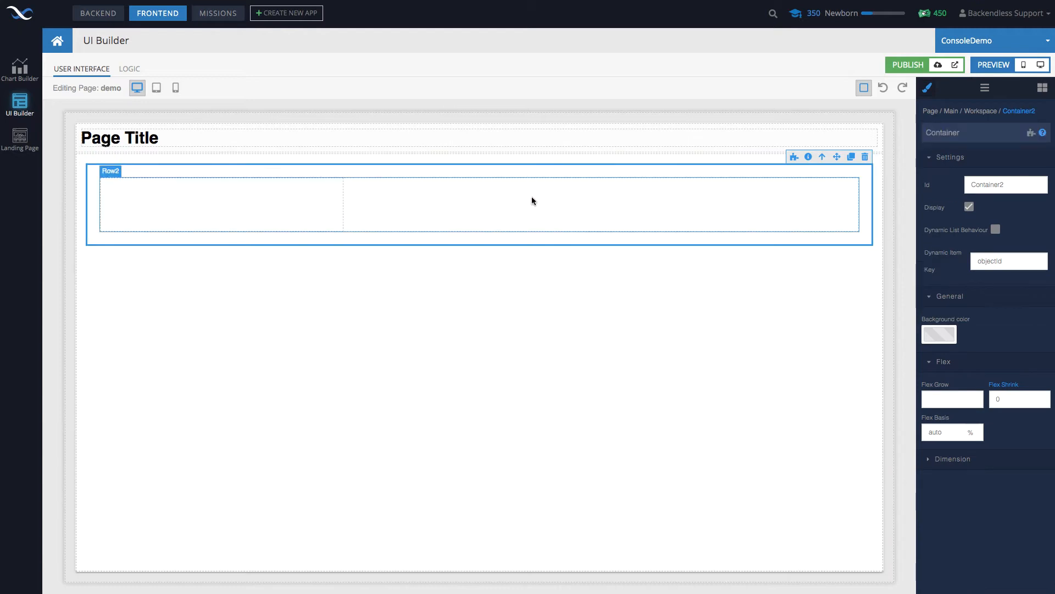
pyautogui.moveTo(498, 223)
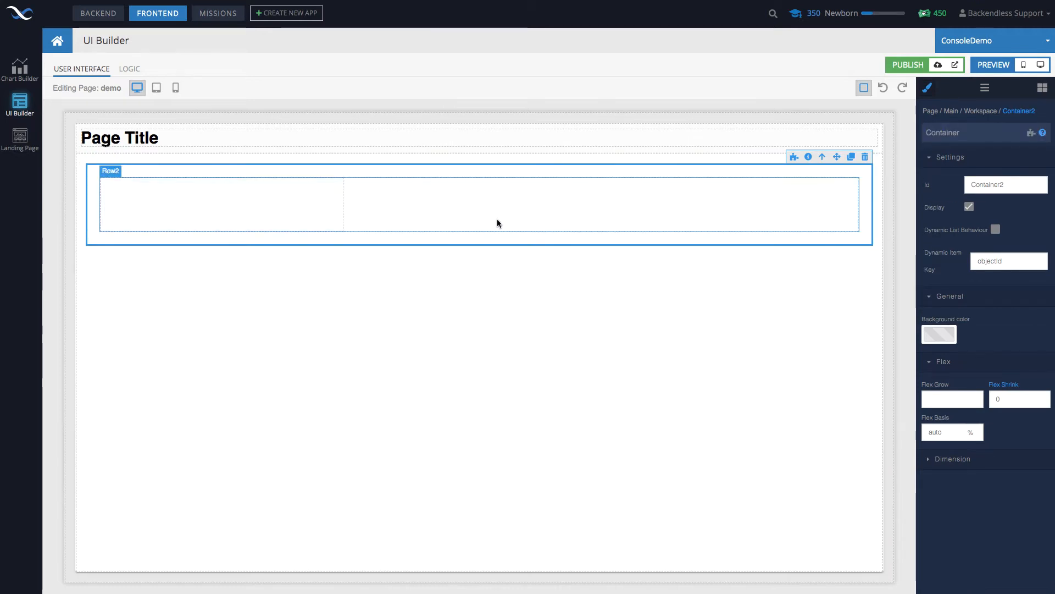
pyautogui.moveTo(444, 198)
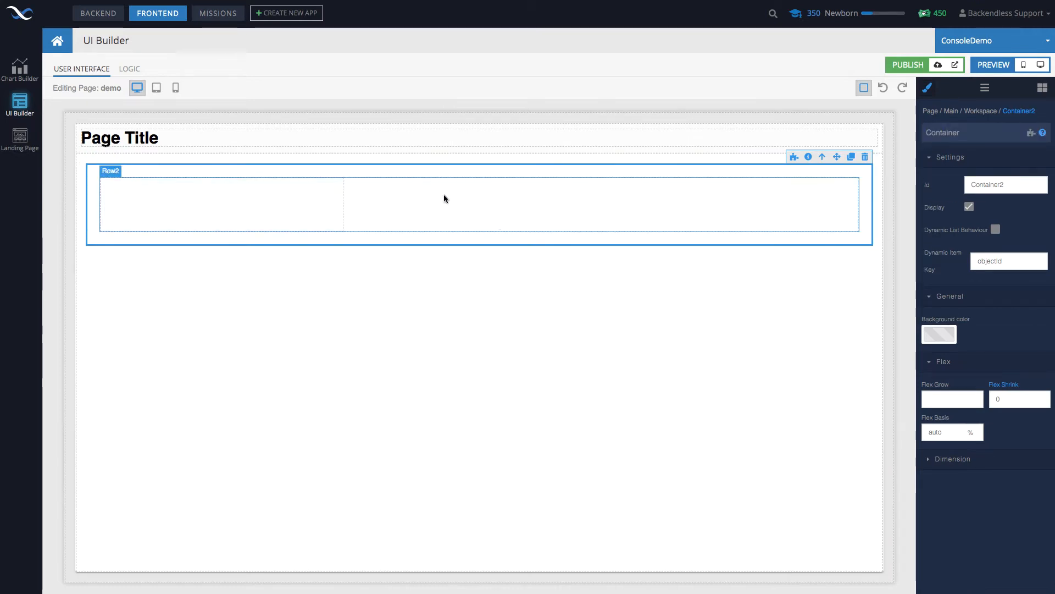
pyautogui.moveTo(560, 233)
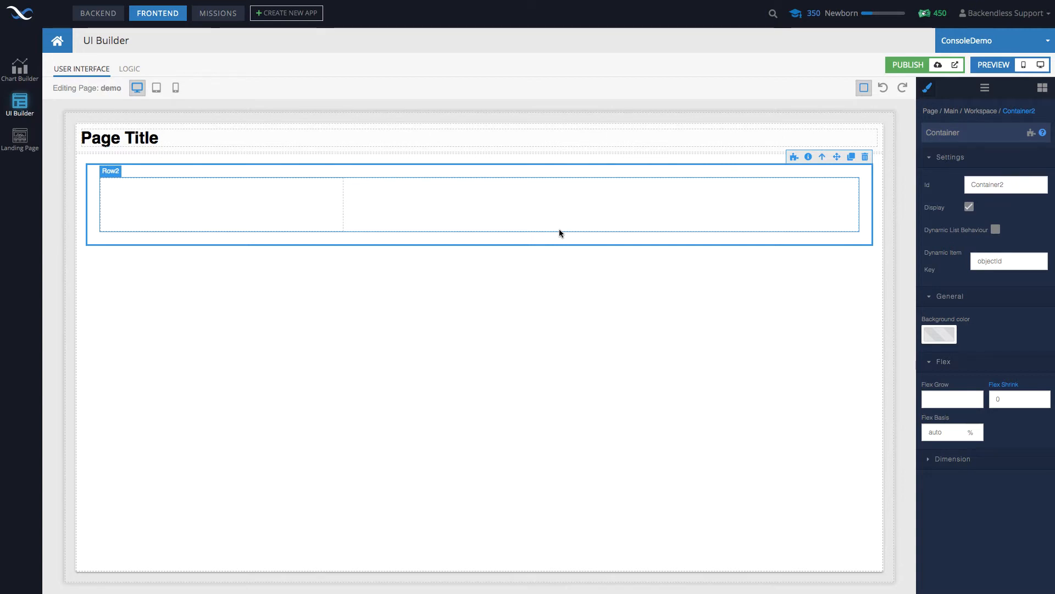
pyautogui.click(1043, 87)
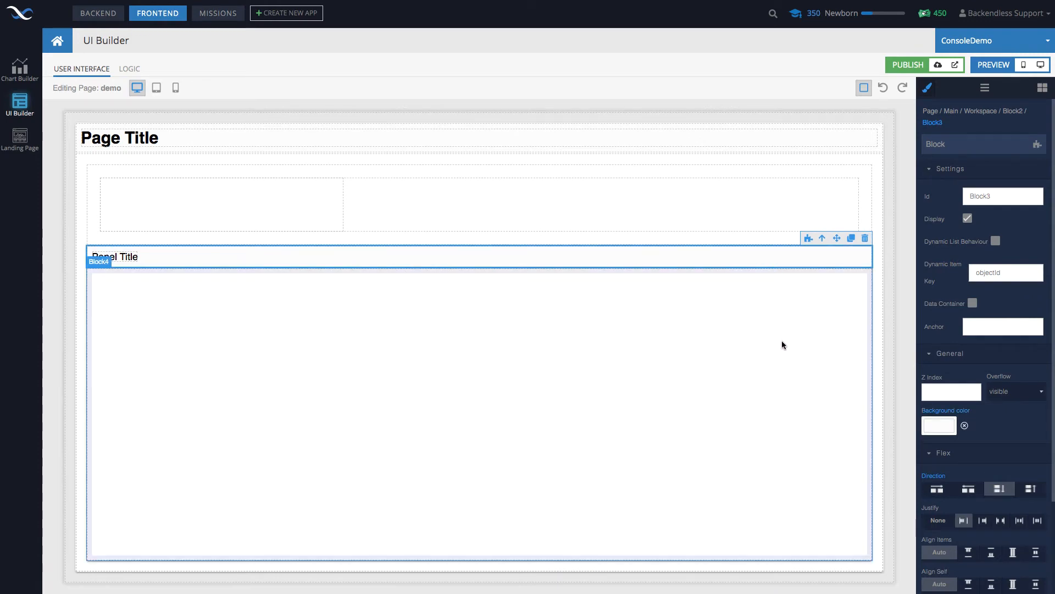
pyautogui.moveTo(692, 378)
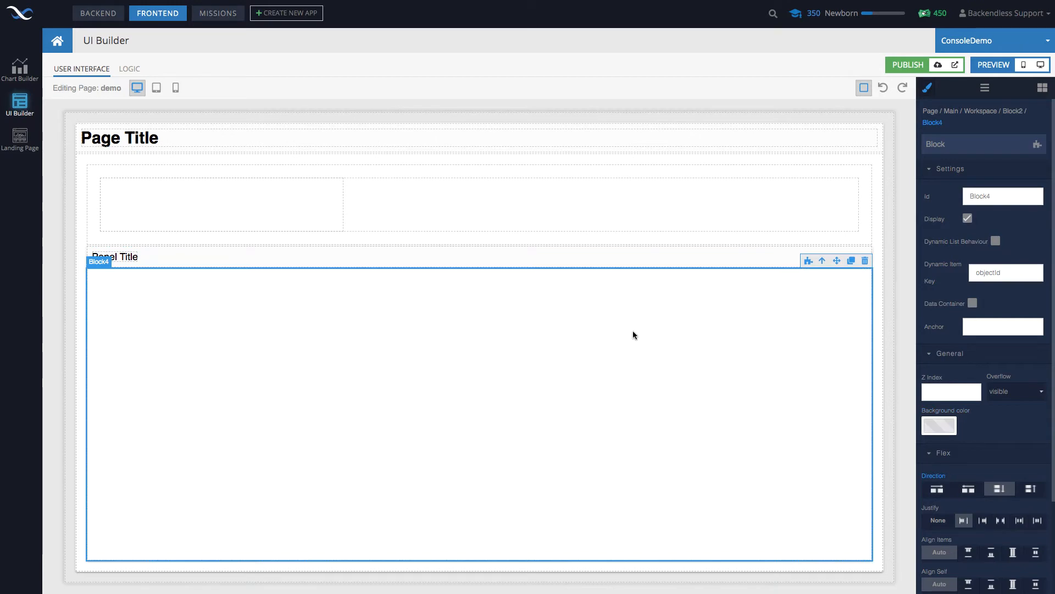
pyautogui.moveTo(491, 303)
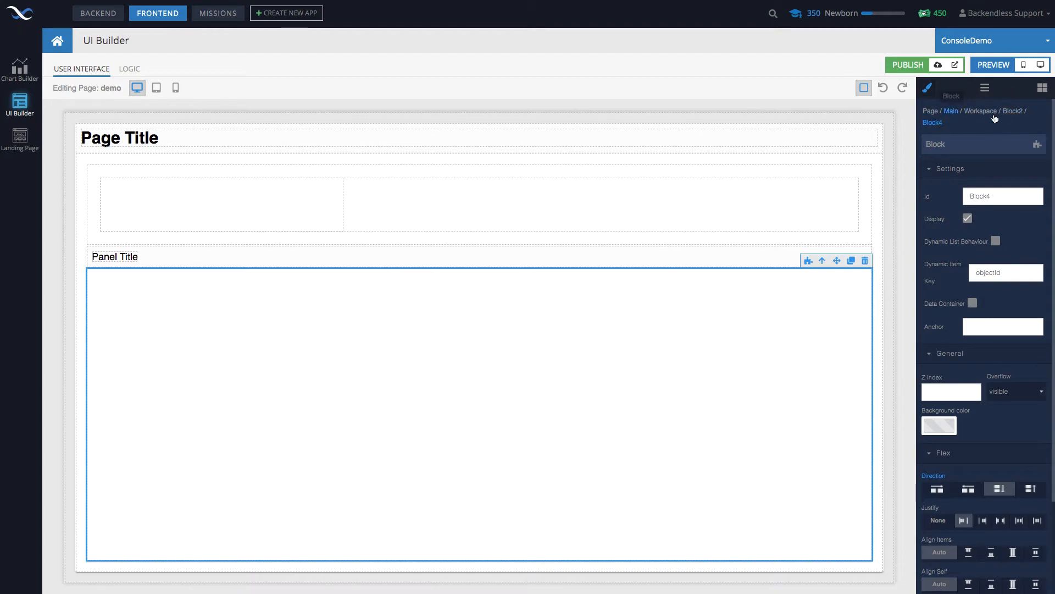
pyautogui.moveTo(693, 317)
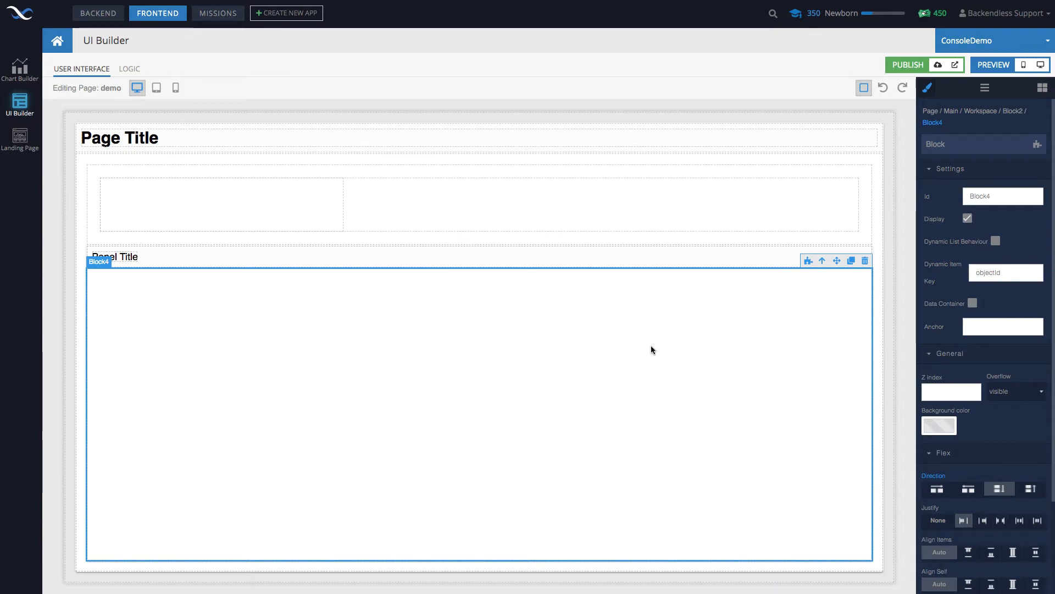
pyautogui.moveTo(905, 225)
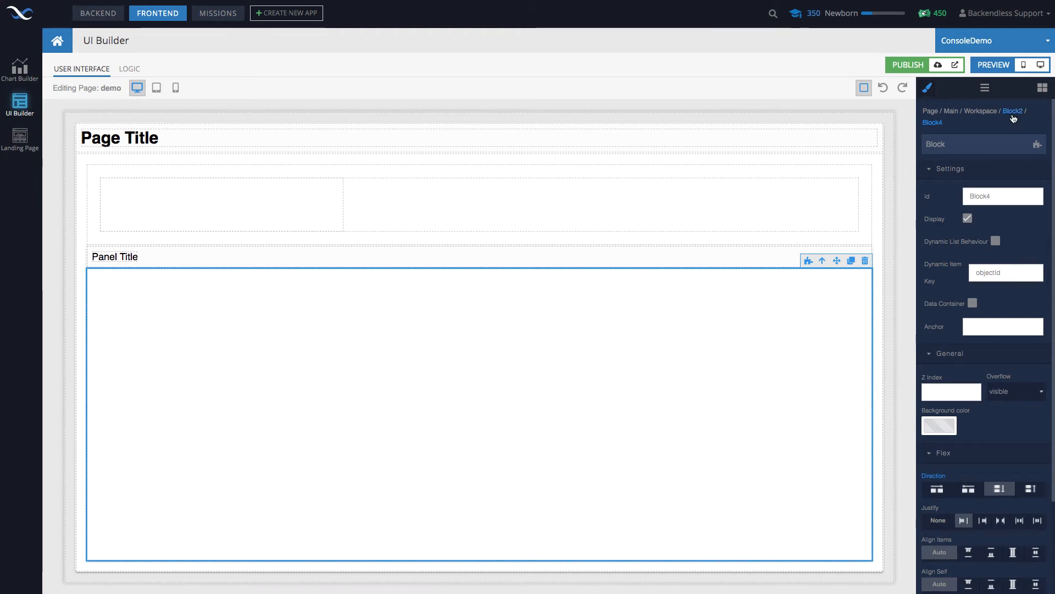
# Step: Select Block2 through the breadcrumb and delete the titled panel with the trash icon
pyautogui.click(1013, 110)
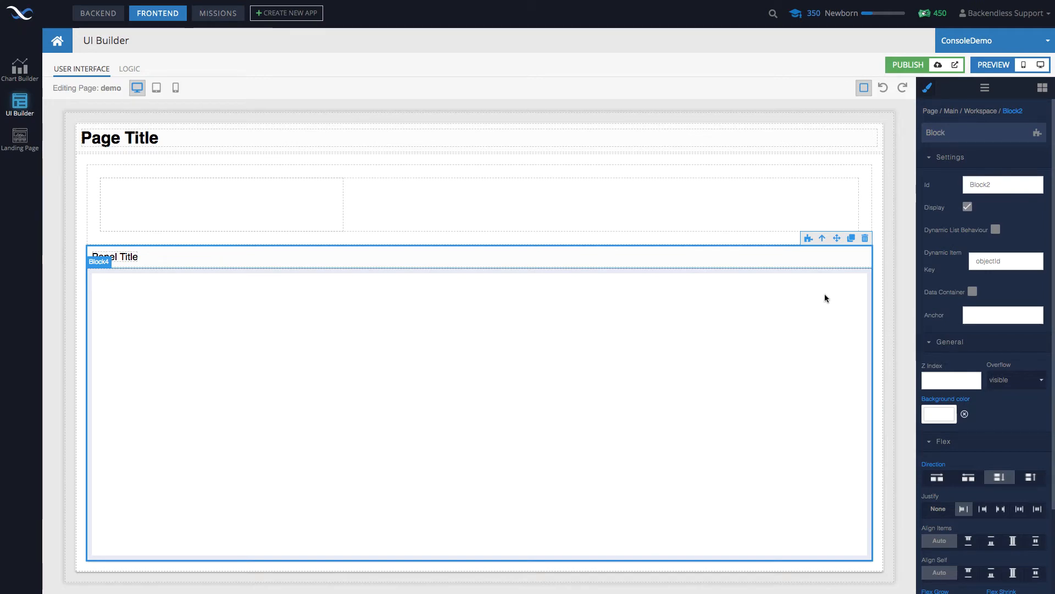
pyautogui.moveTo(795, 242)
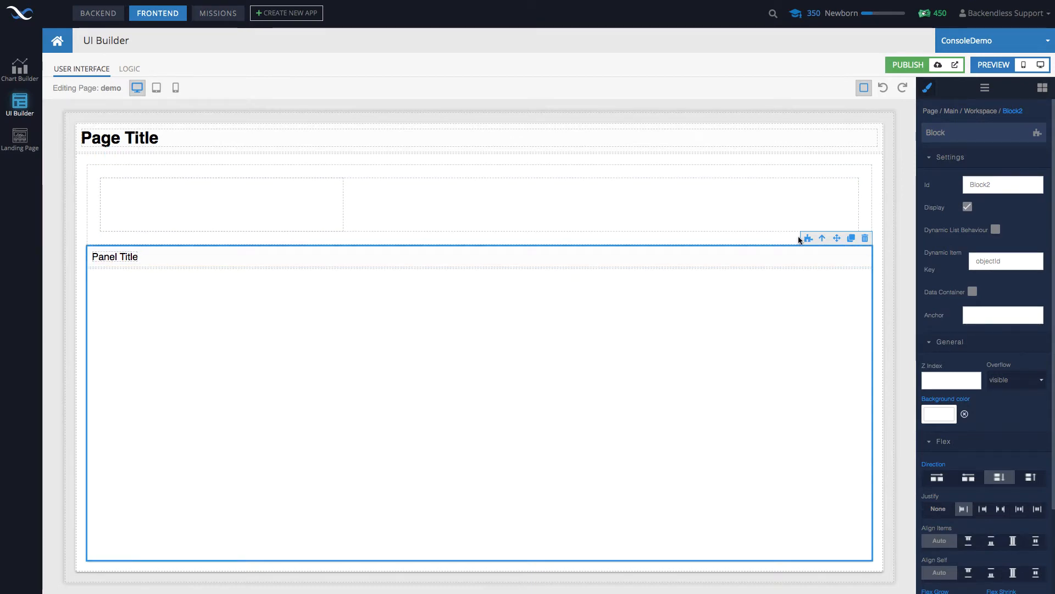
pyautogui.moveTo(819, 244)
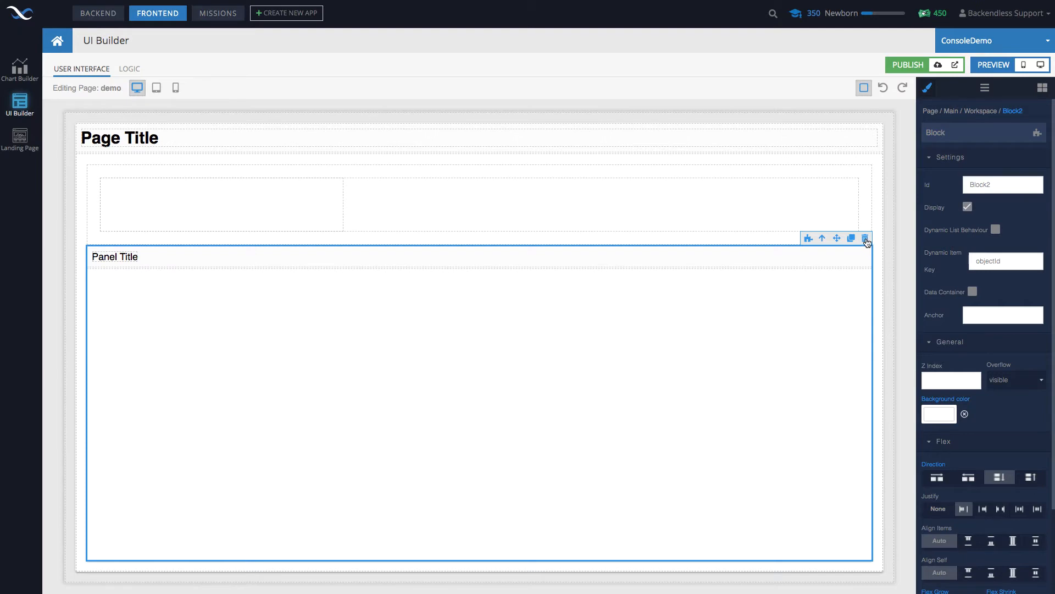
pyautogui.click(866, 238)
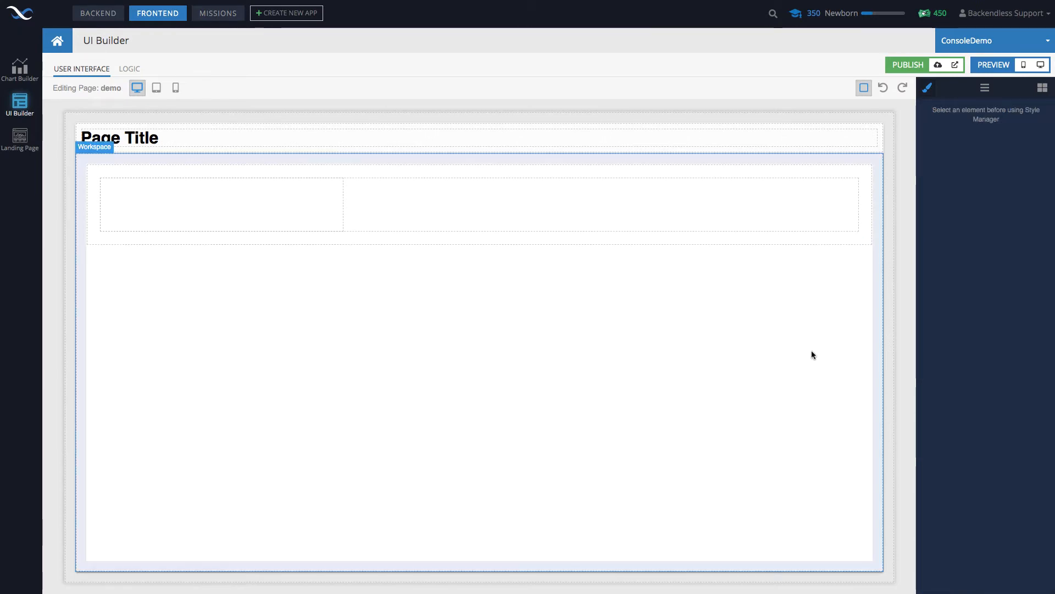
pyautogui.click(220, 205)
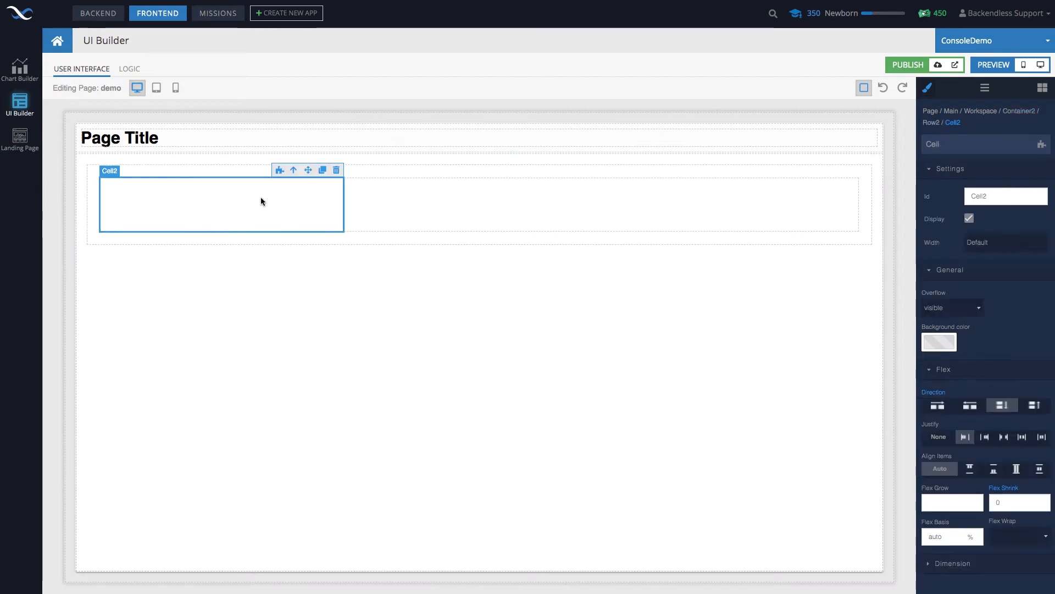
pyautogui.moveTo(292, 181)
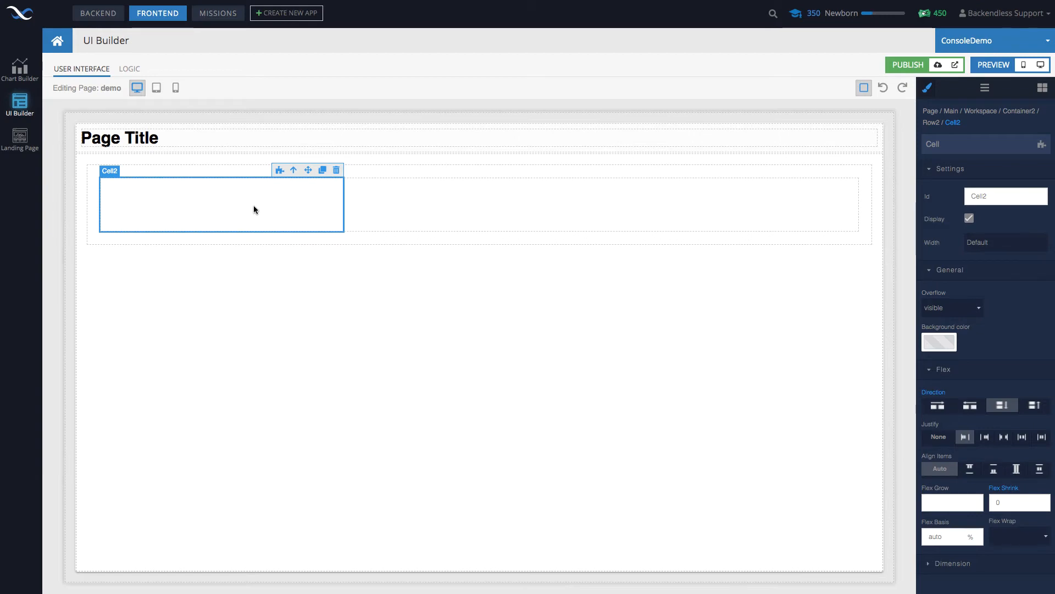
pyautogui.moveTo(160, 211)
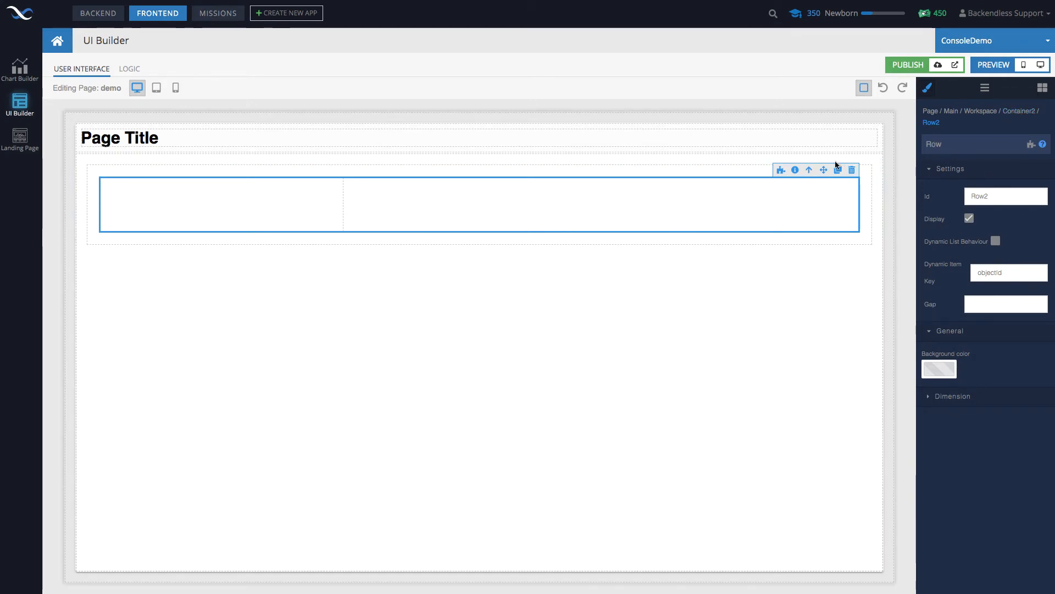
pyautogui.click(471, 137)
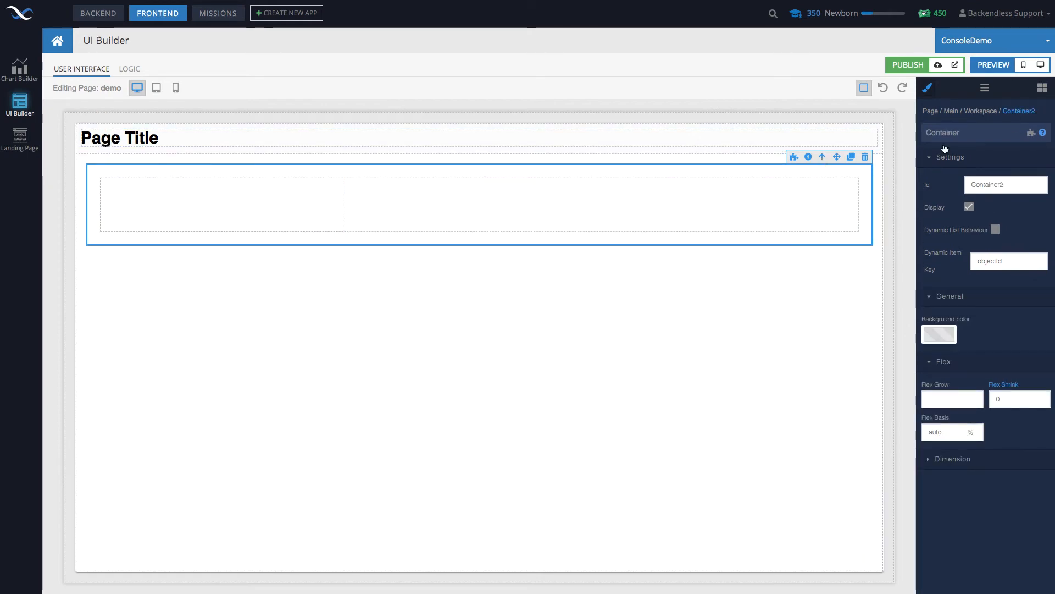
pyautogui.moveTo(746, 221)
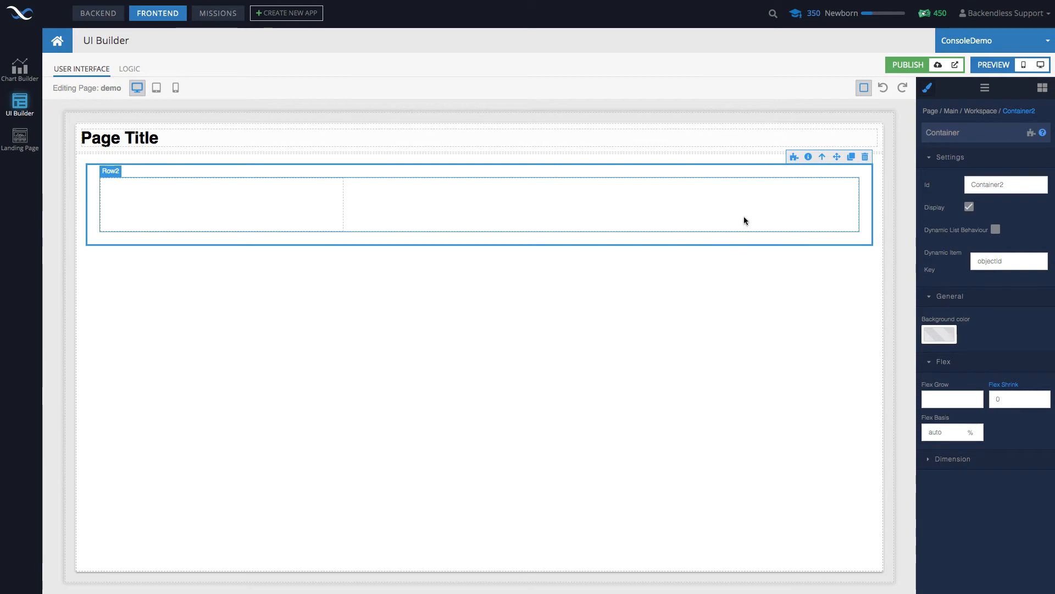
# Step: Give the left cell a red background and duplicate the red cell
pyautogui.click(221, 204)
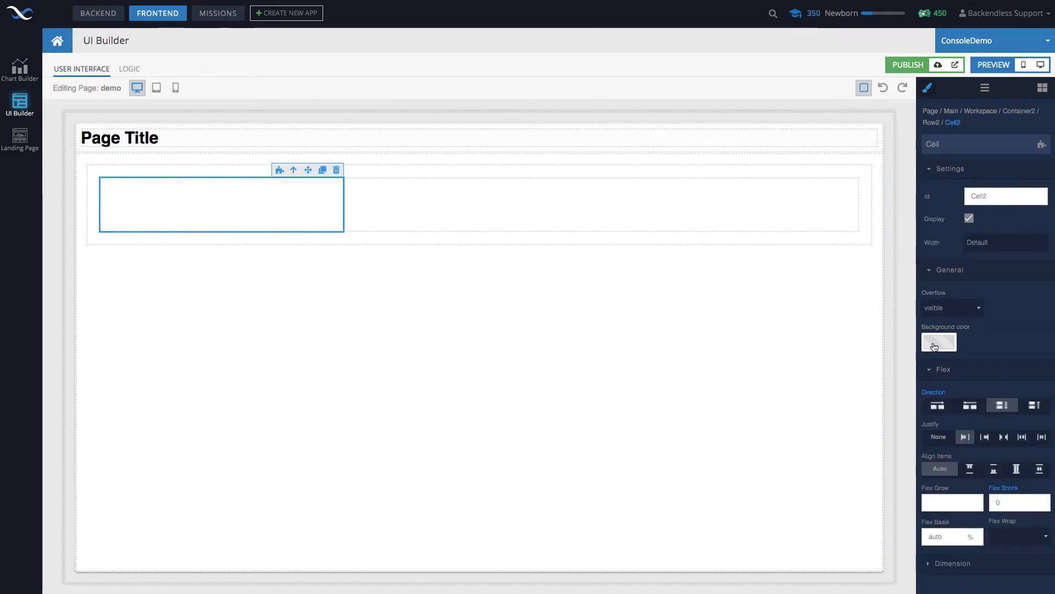
pyautogui.click(939, 341)
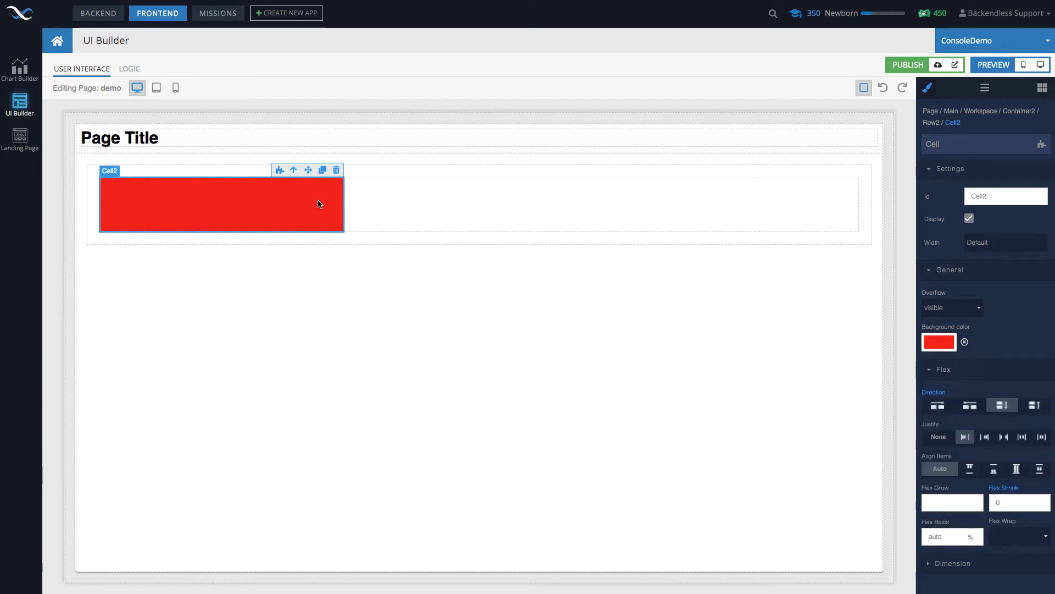
pyautogui.moveTo(286, 213)
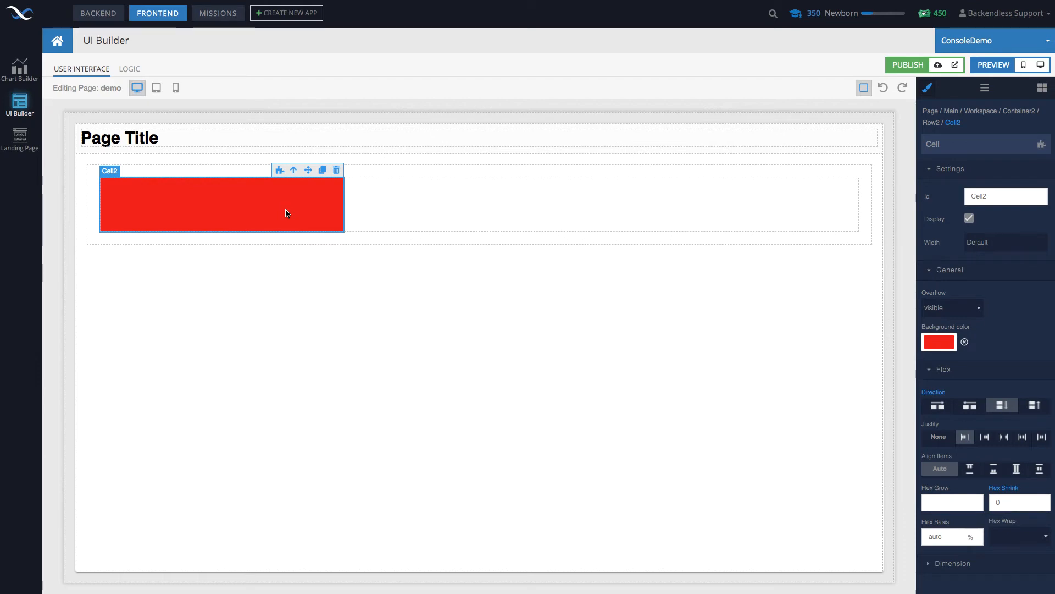
pyautogui.moveTo(226, 213)
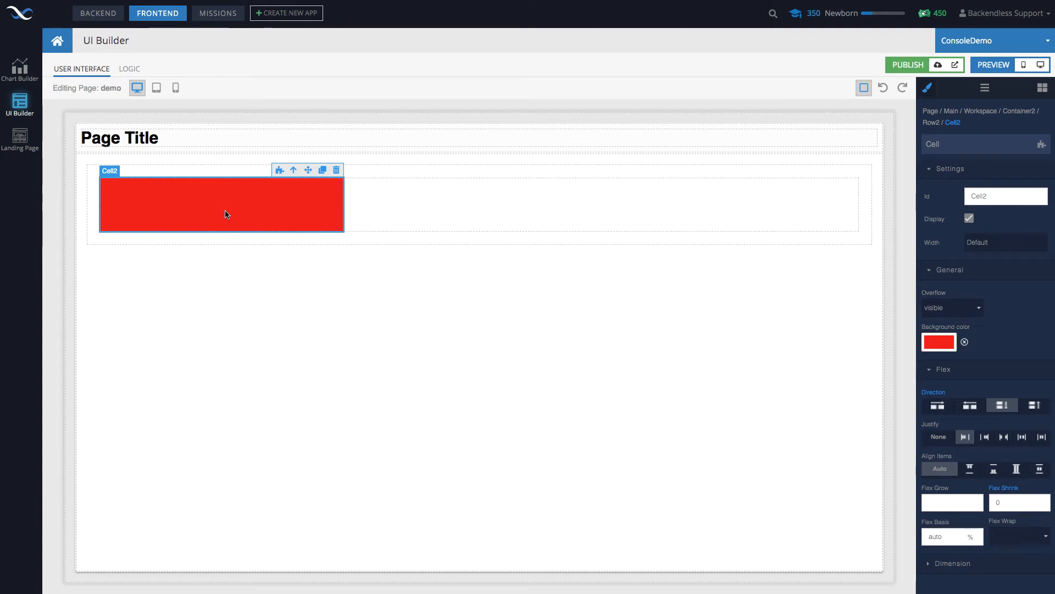
pyautogui.moveTo(324, 182)
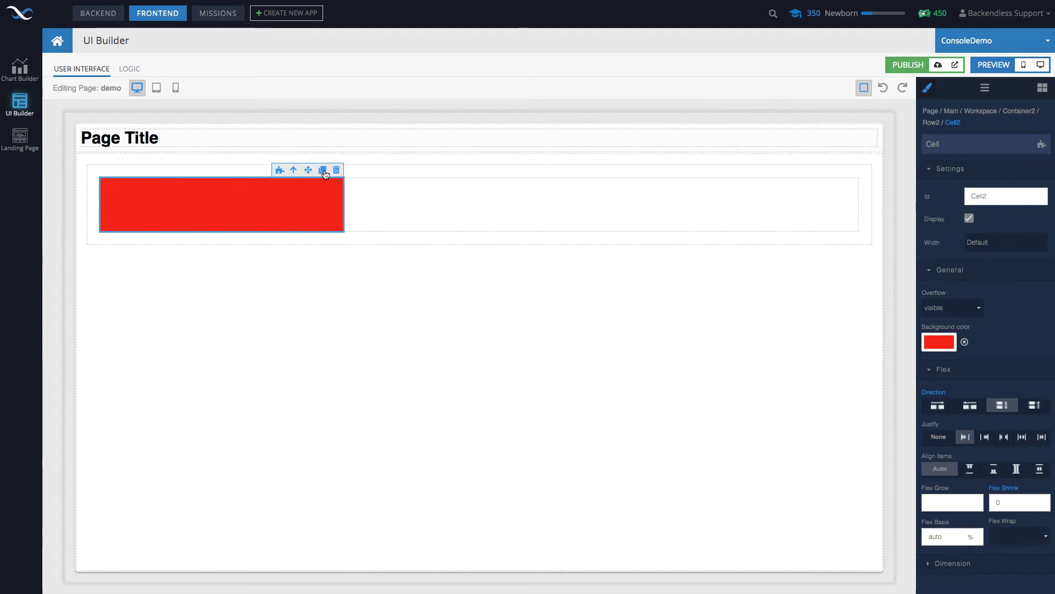
pyautogui.click(323, 170)
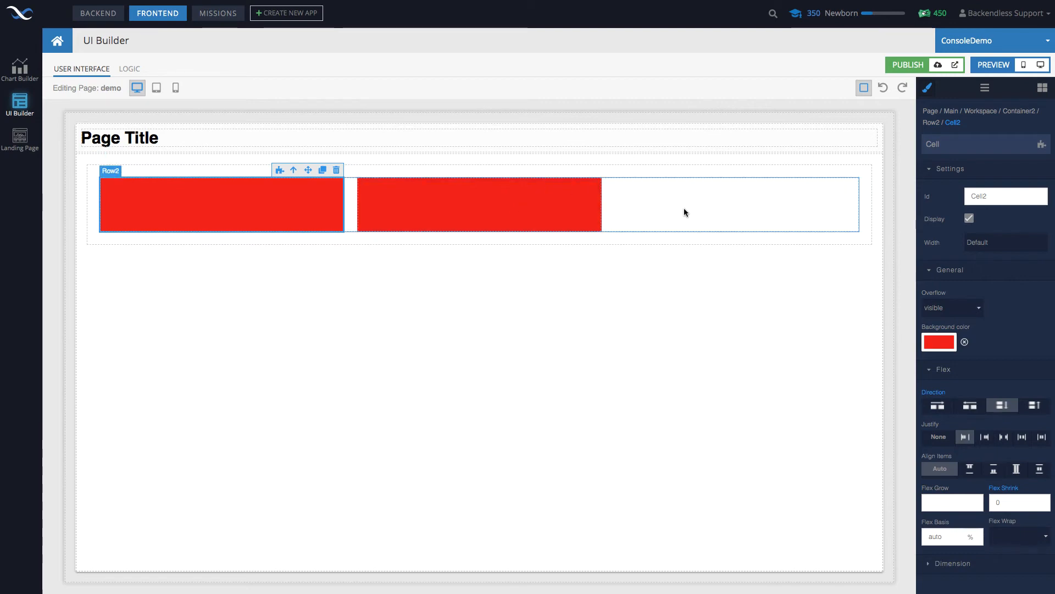
# Step: Duplicate the row of red cells, then duplicate the container and delete the extra copy
pyautogui.click(838, 170)
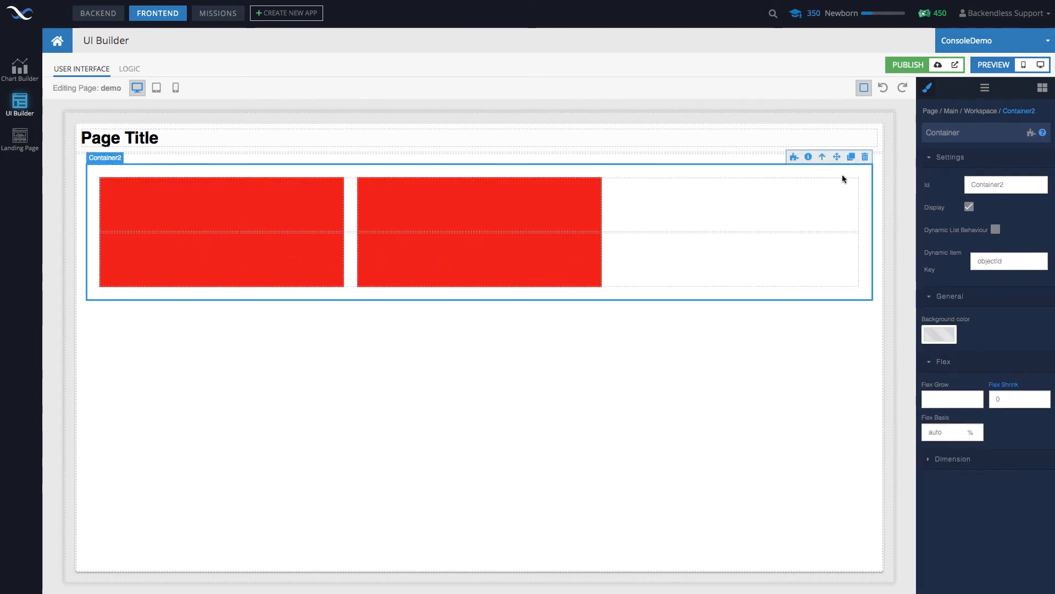
pyautogui.click(438, 340)
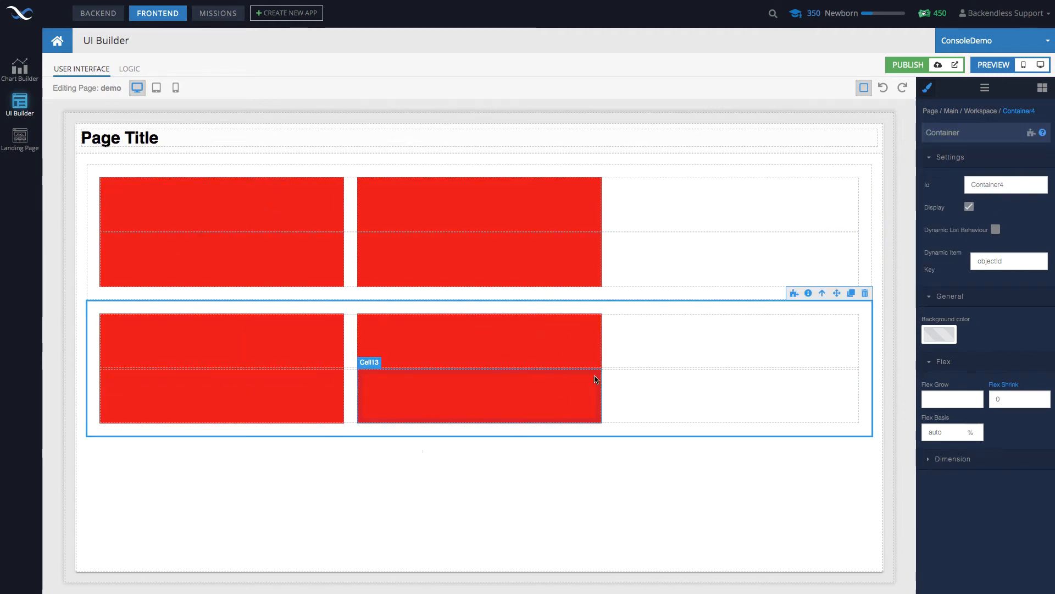
pyautogui.moveTo(781, 315)
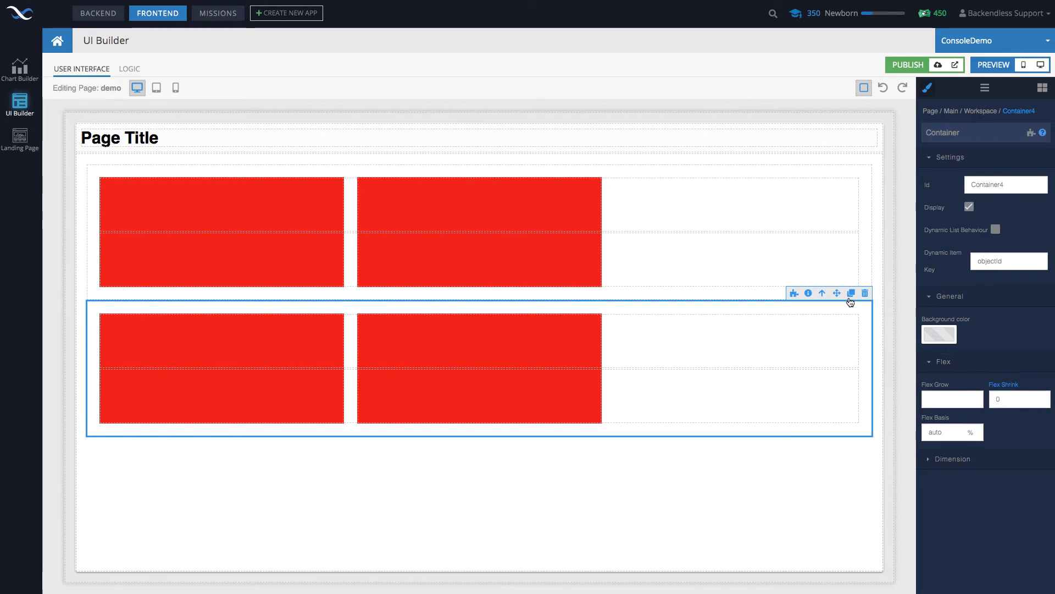
pyautogui.click(864, 293)
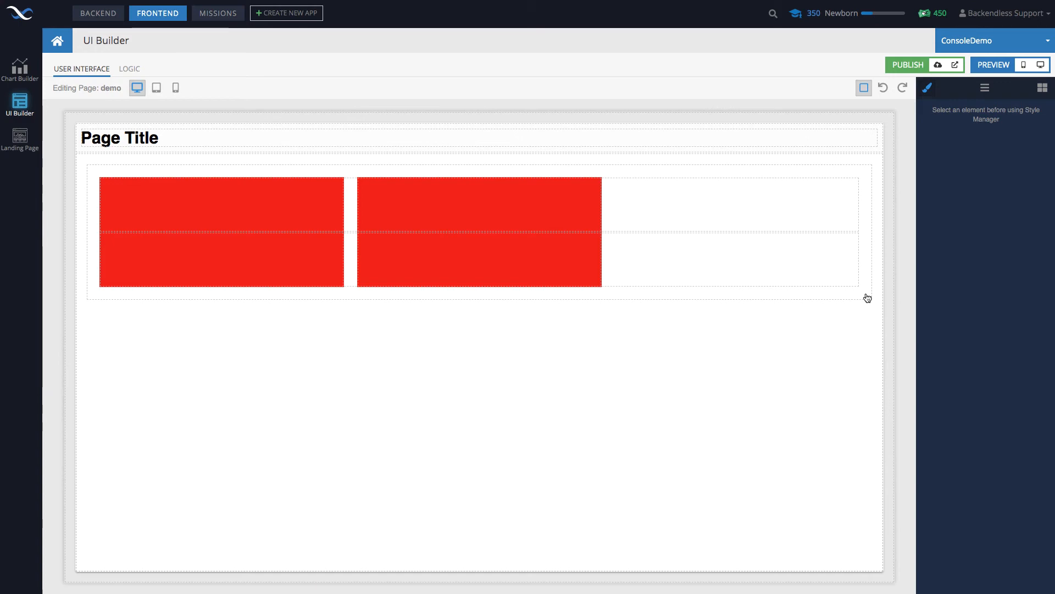
# Step: Set the middle cell's background to green and select the right-hand cell to make it blue
pyautogui.click(471, 258)
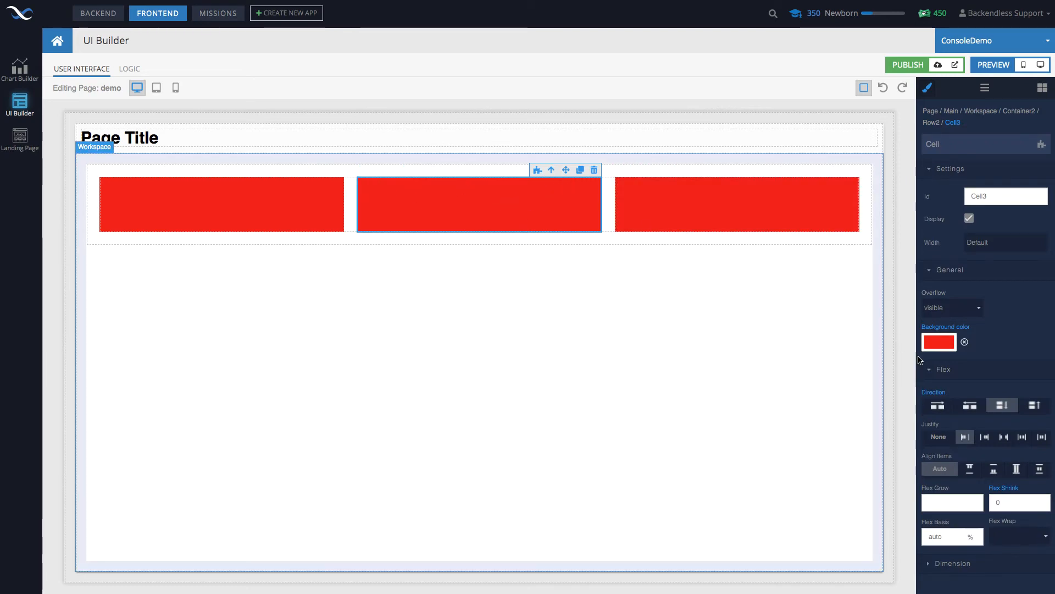
pyautogui.click(938, 342)
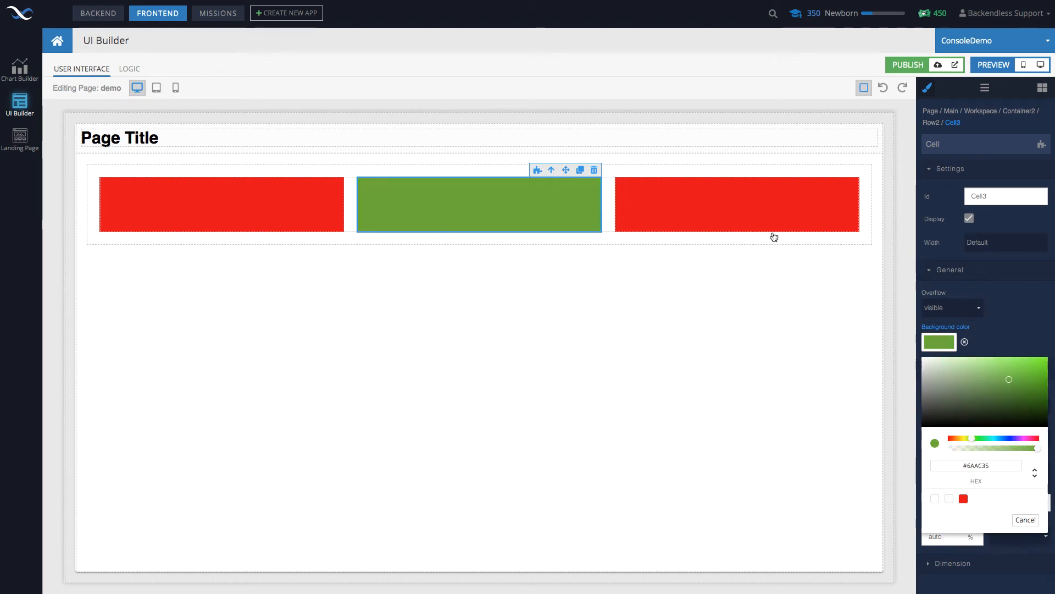
pyautogui.click(736, 204)
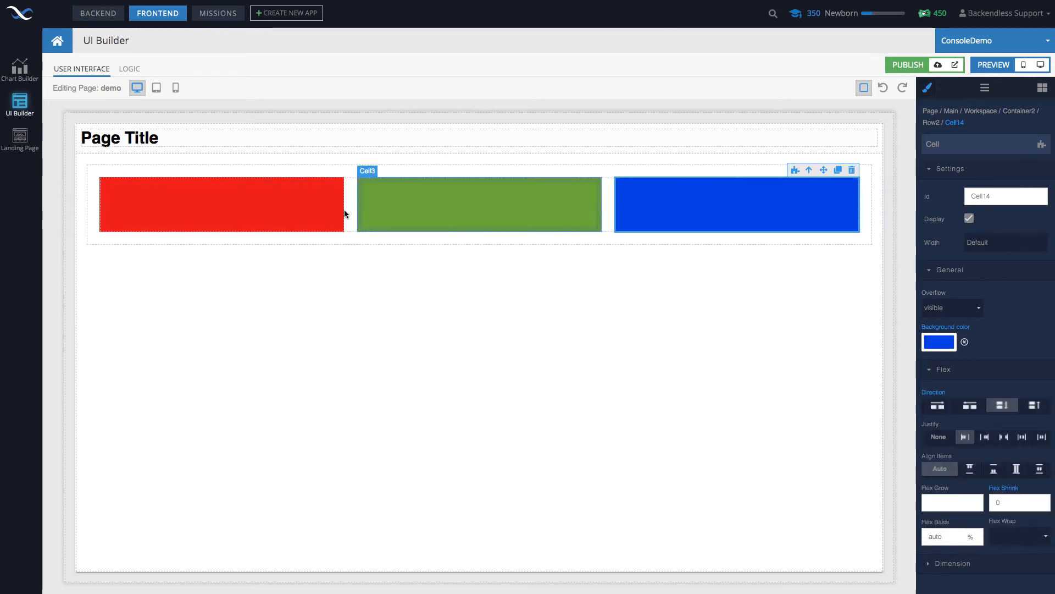
pyautogui.moveTo(307, 205)
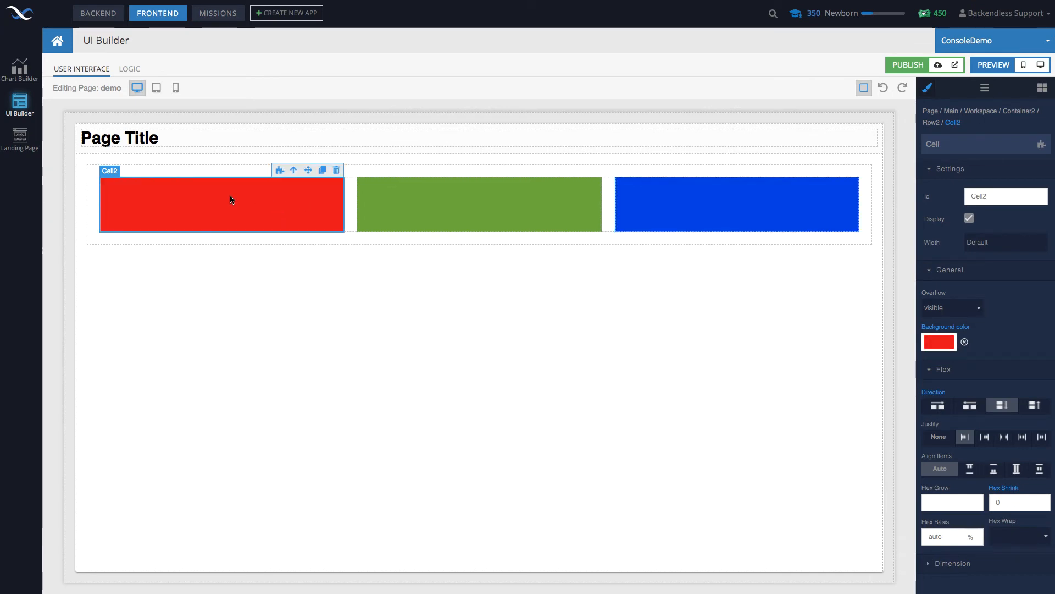
pyautogui.moveTo(310, 207)
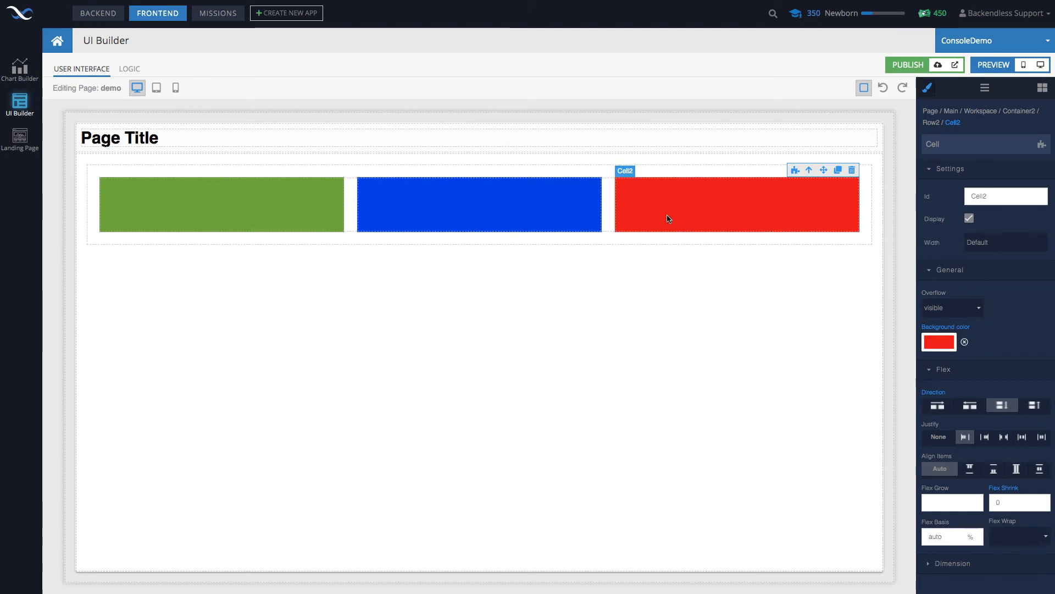
pyautogui.moveTo(731, 221)
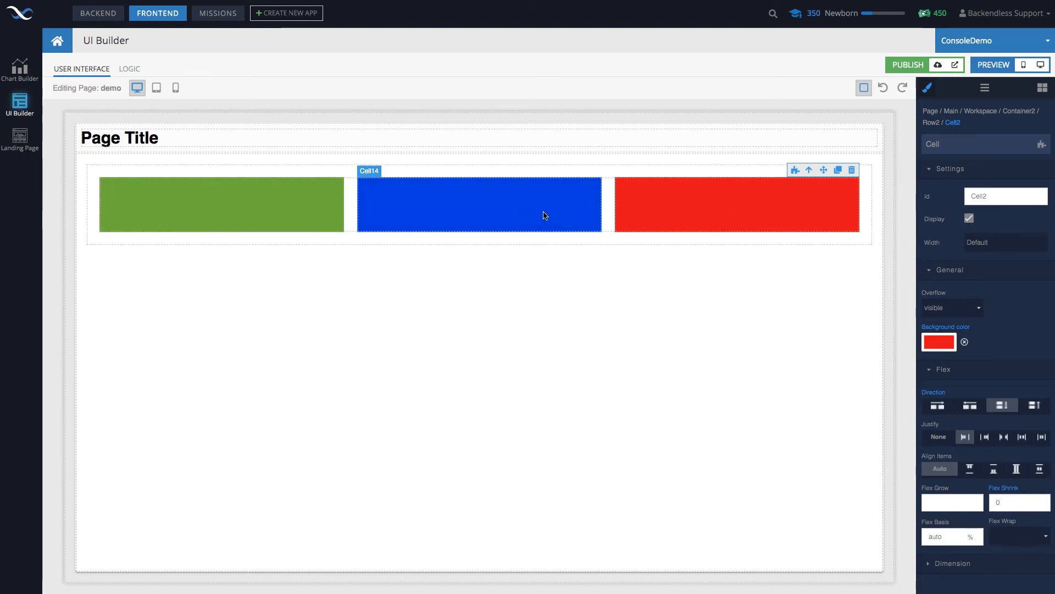
# Step: Select the blue cell to drag it with its move handle
pyautogui.click(480, 204)
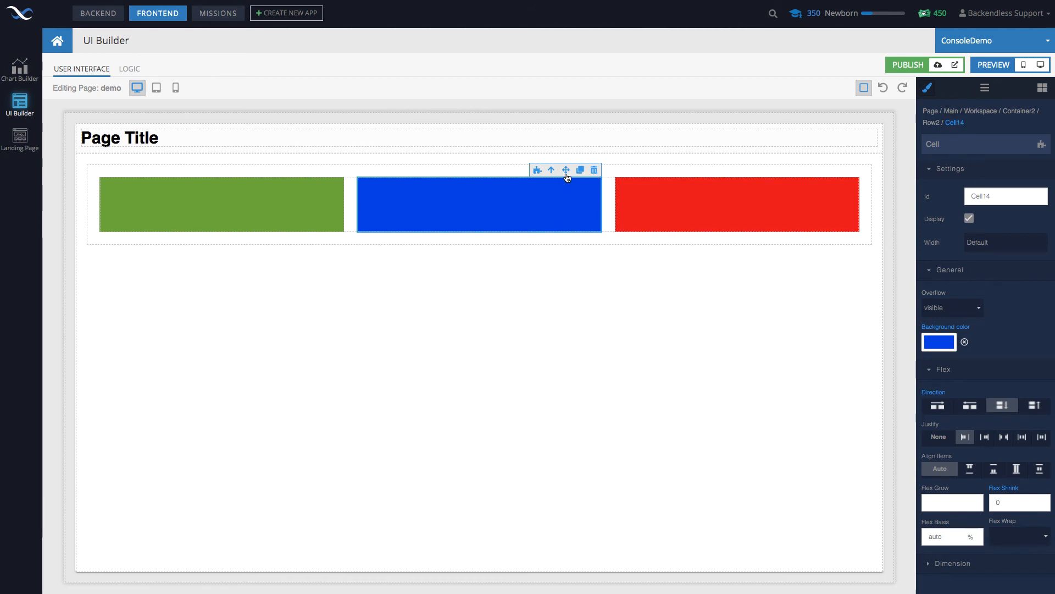
pyautogui.moveTo(273, 195)
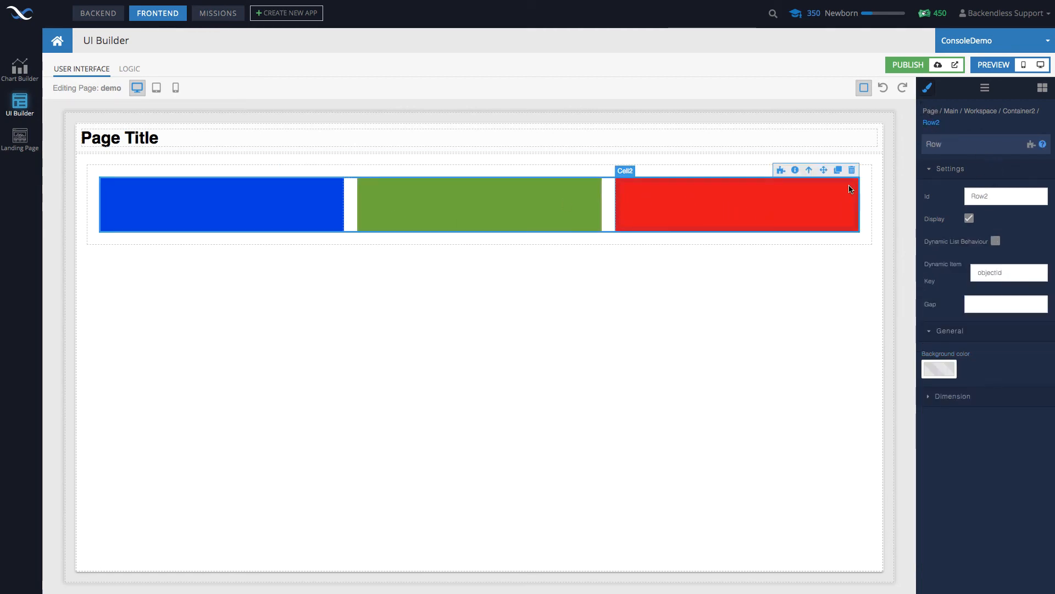
# Step: Duplicate the row, undo the change, and delete the red cell
pyautogui.click(837, 170)
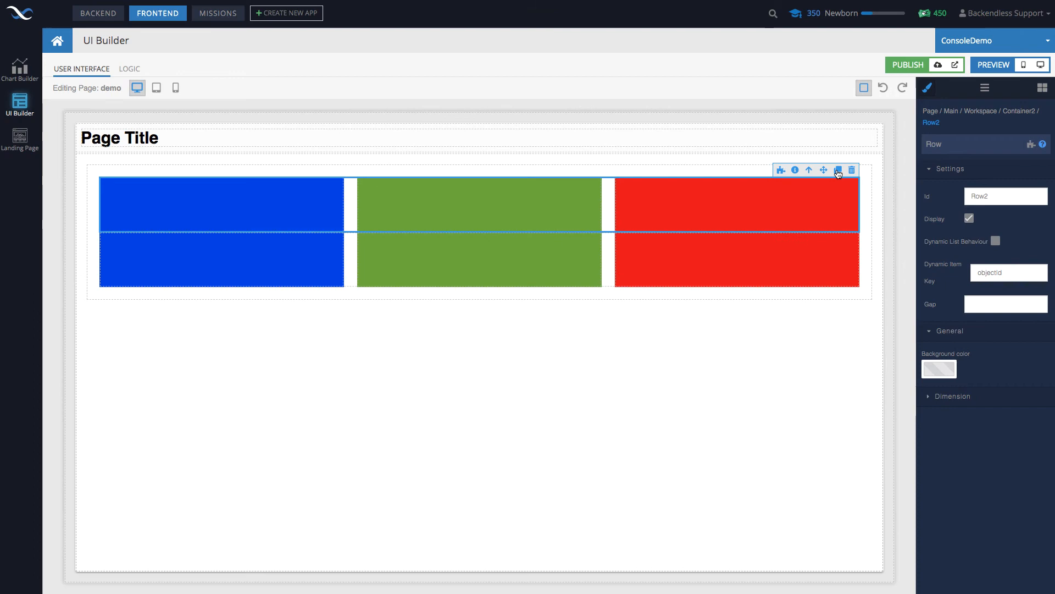
pyautogui.click(736, 204)
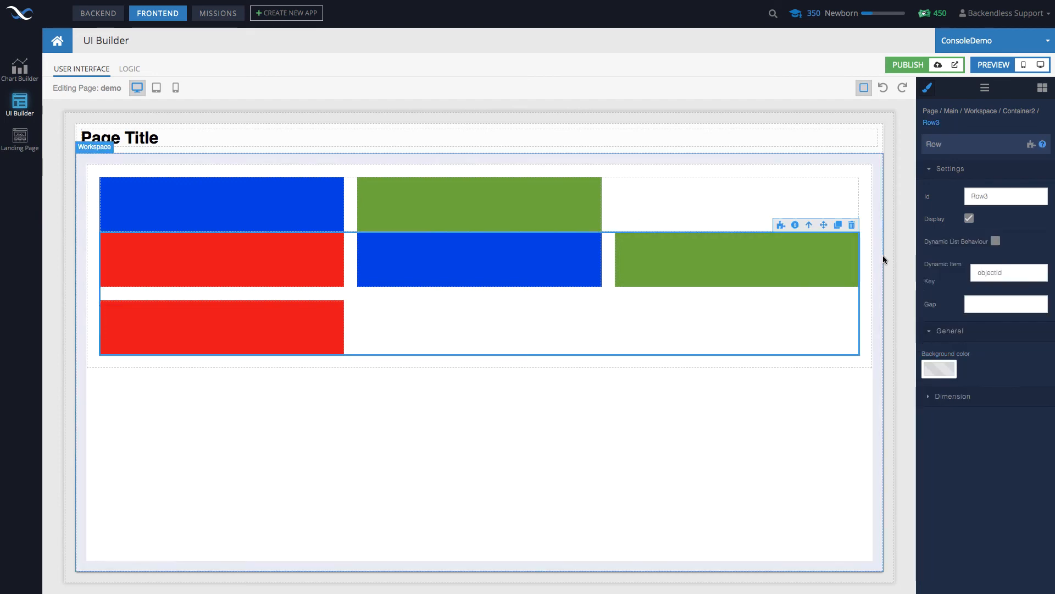
pyautogui.click(852, 224)
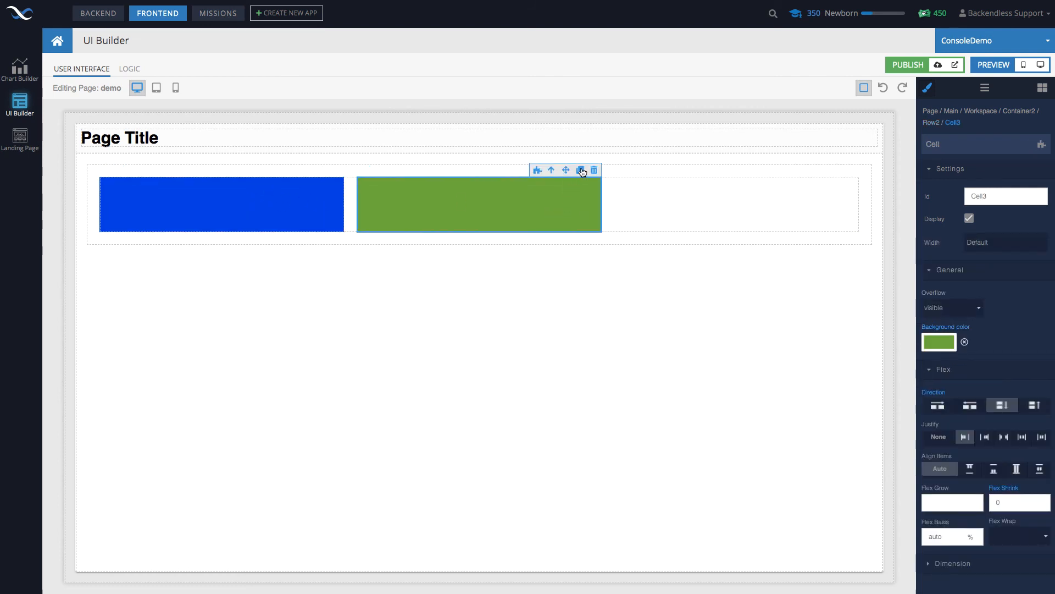
# Step: Duplicate the green cell repeatedly so four green cells follow the blue one
pyautogui.click(581, 170)
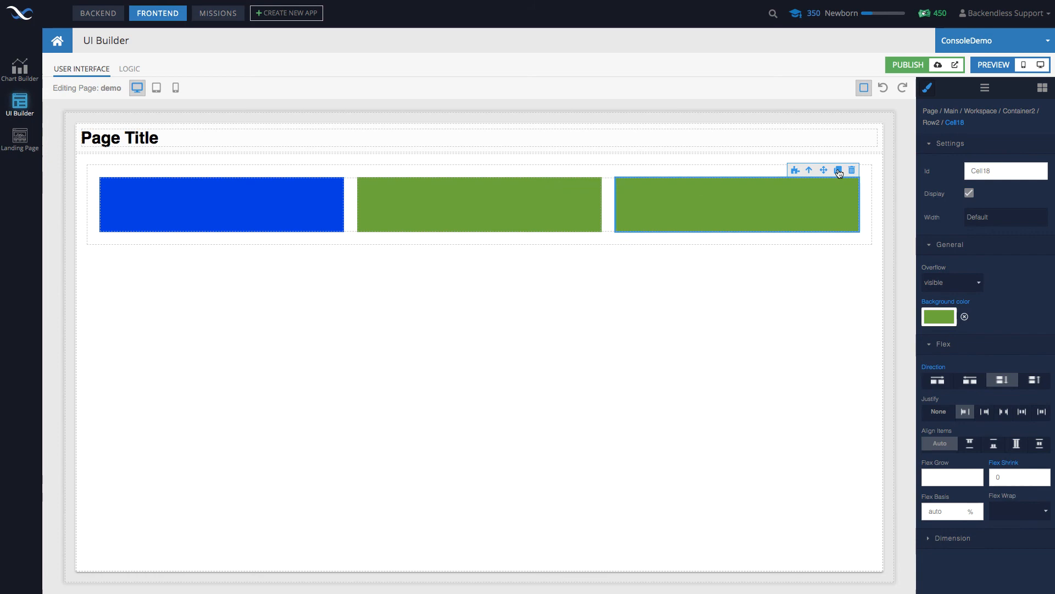
pyautogui.click(837, 170)
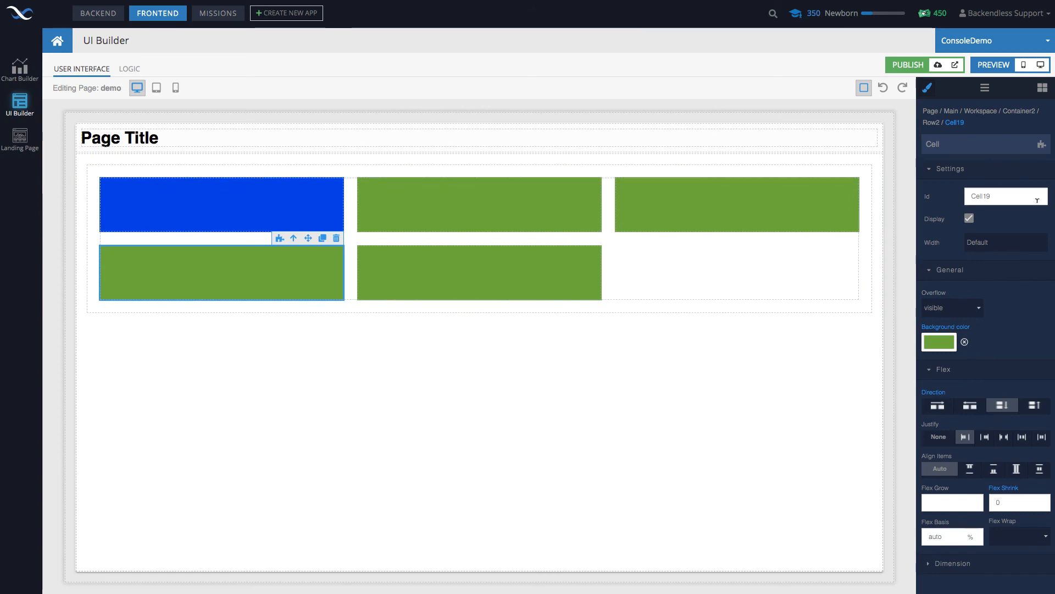
pyautogui.click(1042, 87)
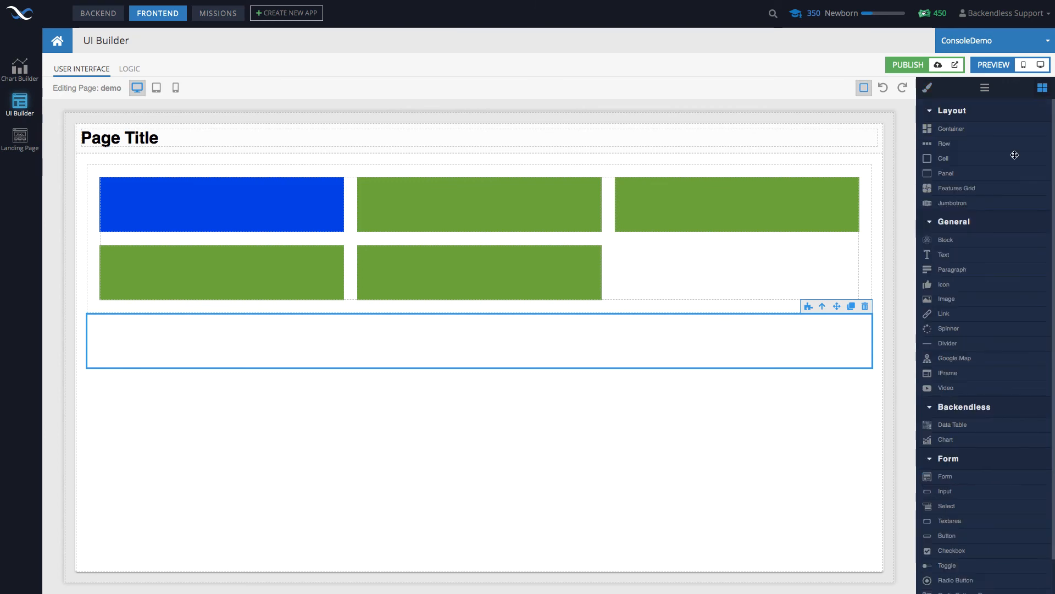
pyautogui.moveTo(949, 303)
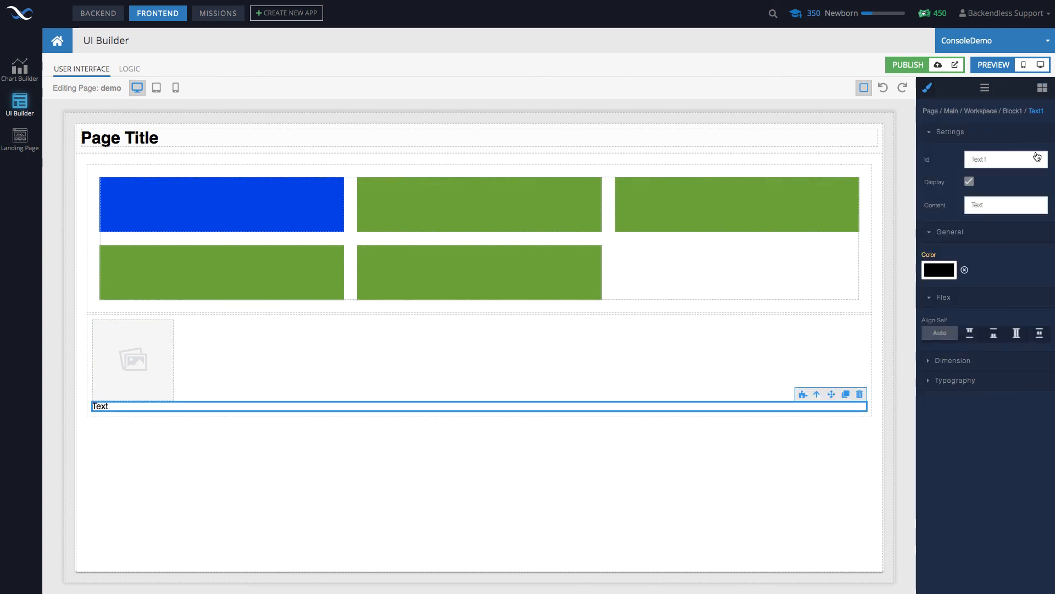
# Step: Drag a Block under the cells and fill it with an Image, a Text label and a thumbs-up Icon
pyautogui.click(1042, 88)
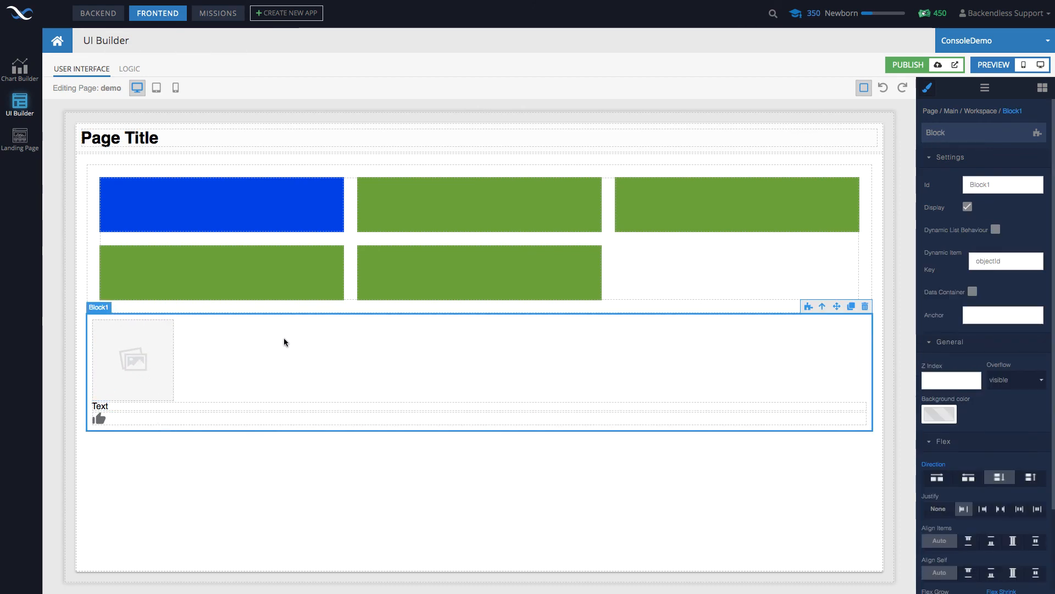
pyautogui.moveTo(313, 352)
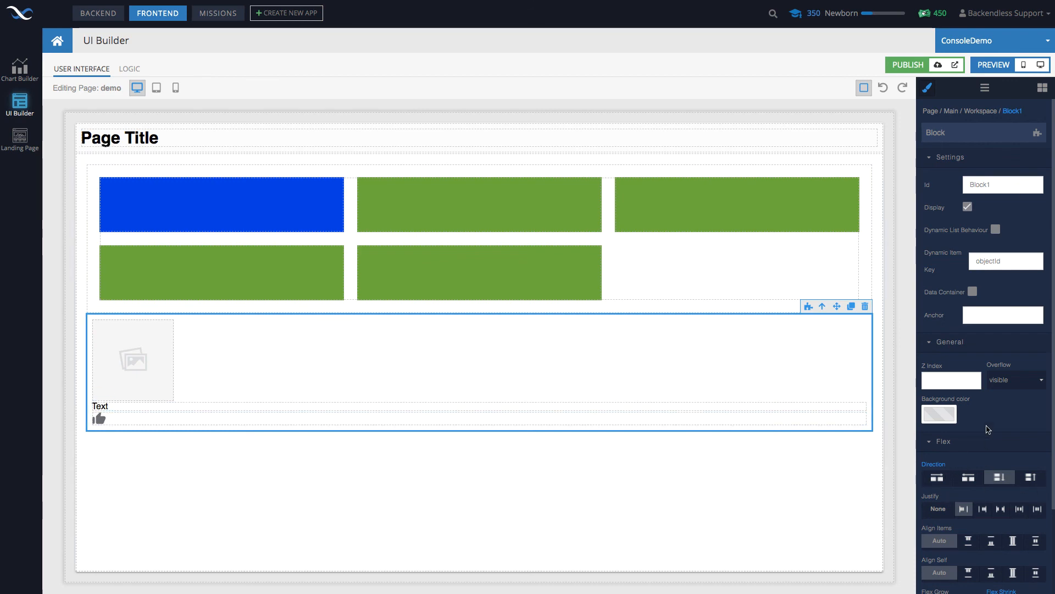
# Step: Set Block1's Flex Direction to row in the Styles panel
pyautogui.scroll(-3)
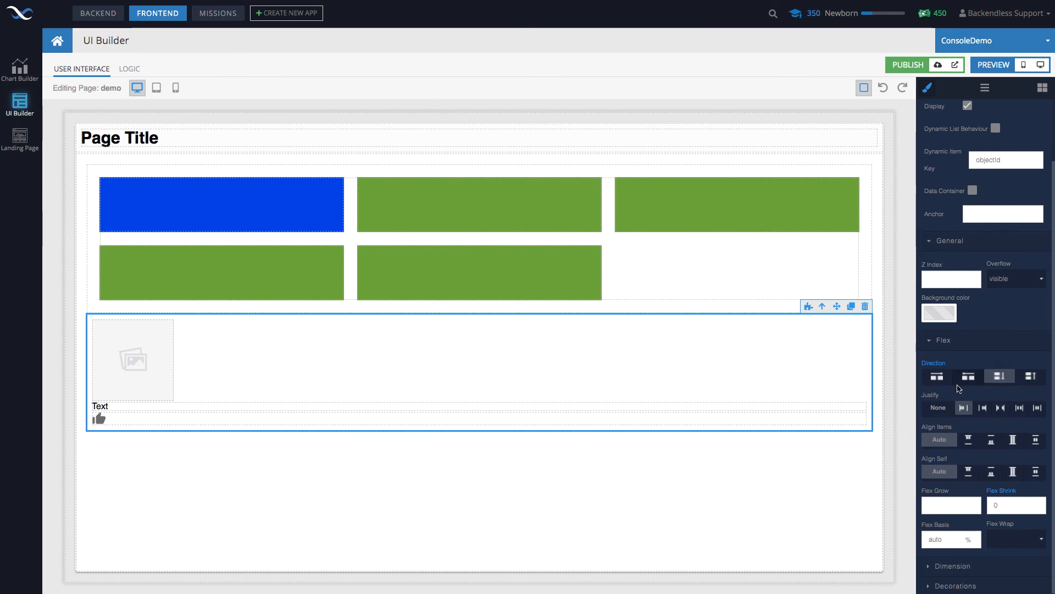
pyautogui.click(936, 376)
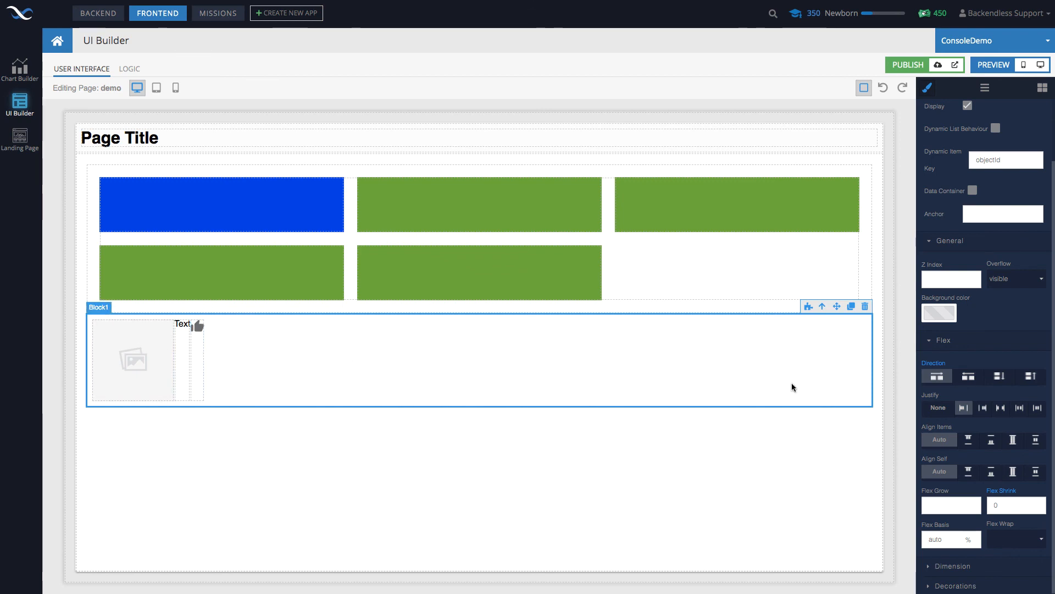
pyautogui.click(1029, 376)
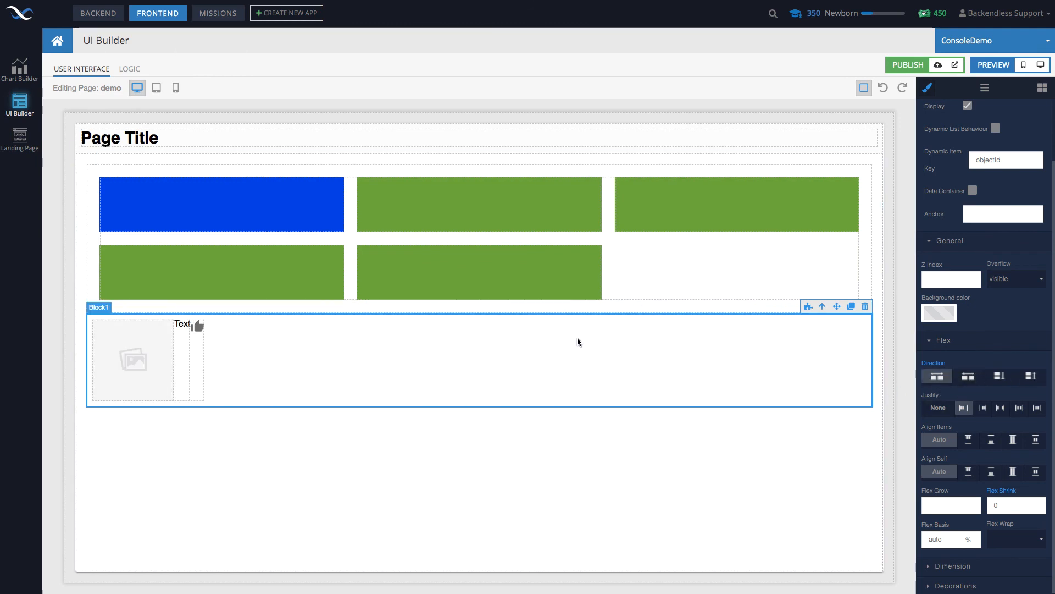
pyautogui.moveTo(375, 367)
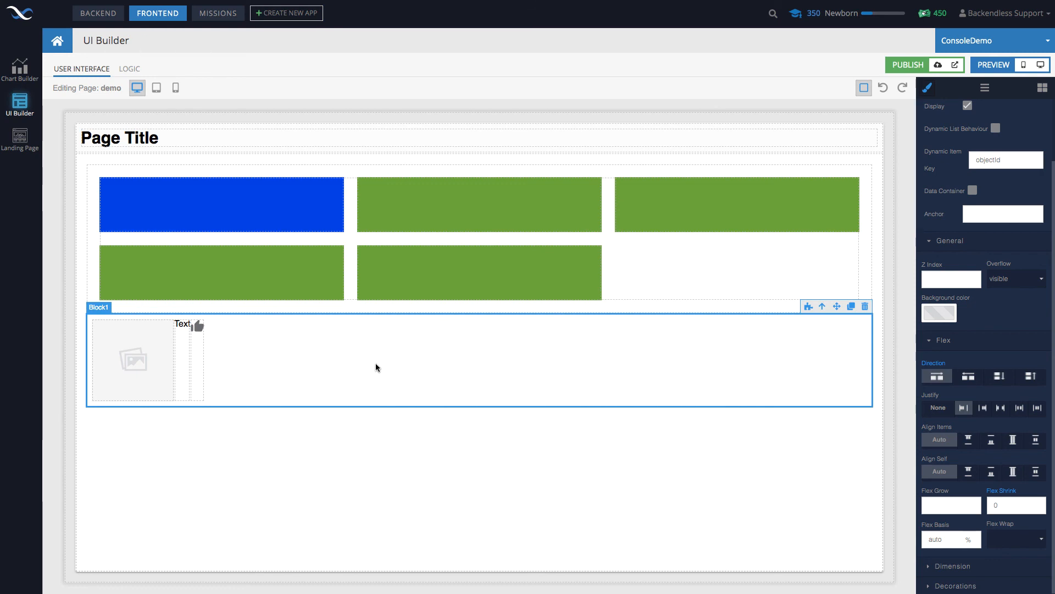
pyautogui.moveTo(307, 372)
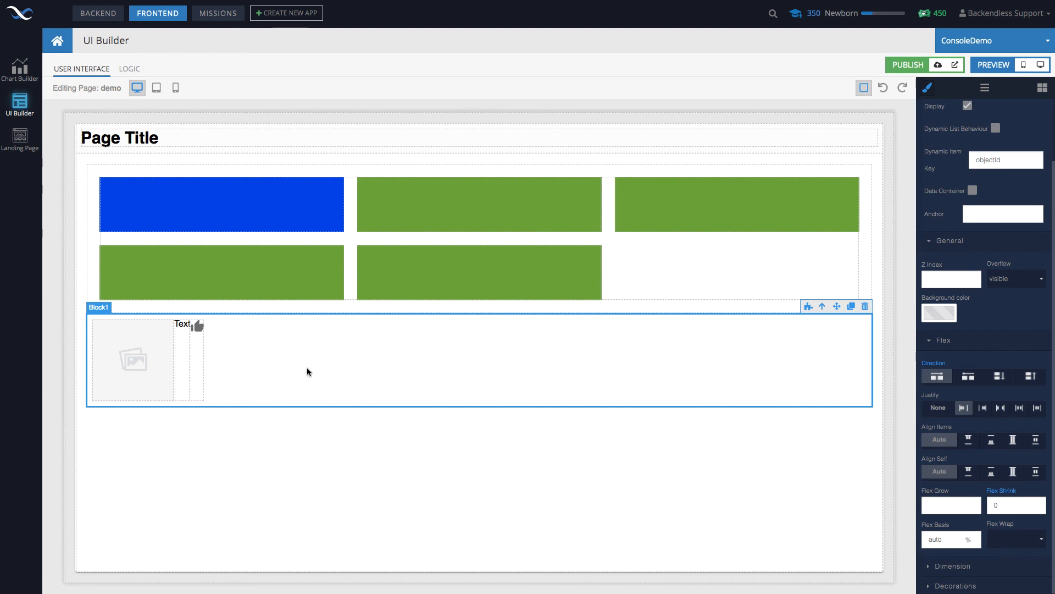
pyautogui.moveTo(406, 400)
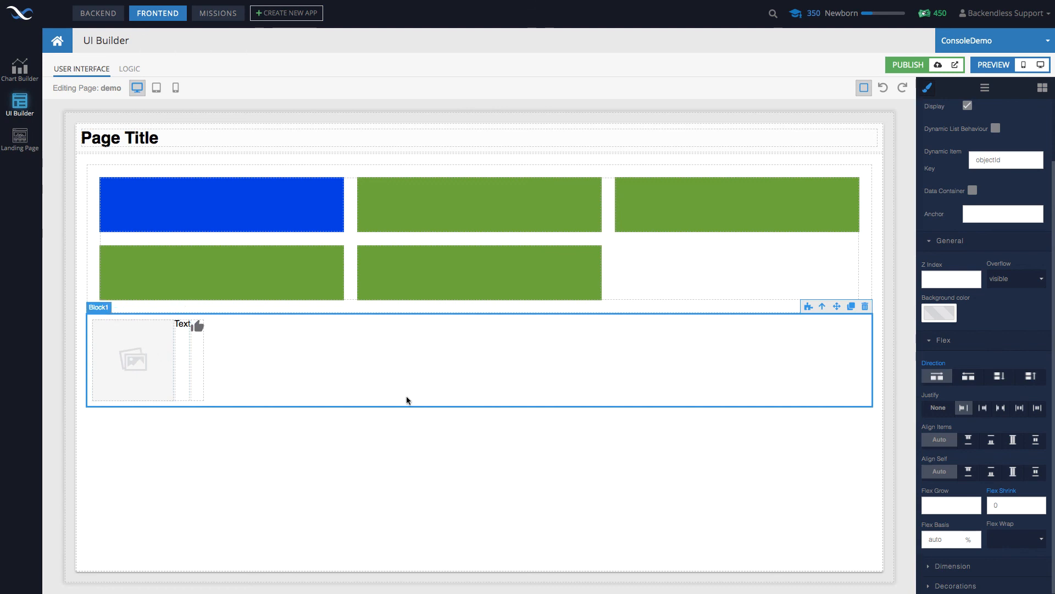